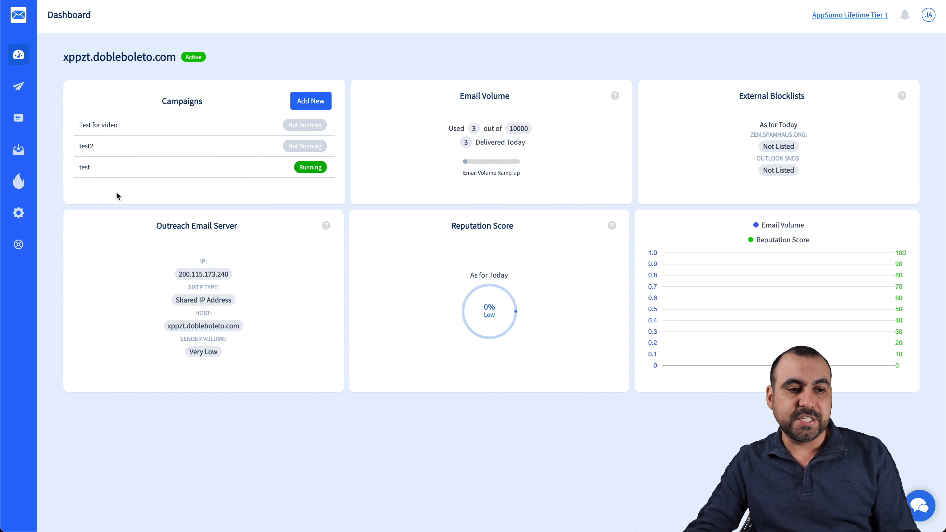
# Step: Show the domain's DNS authentication records (A, MX, SPF, DKIM, DMARC) via Settings
pyautogui.click(19, 212)
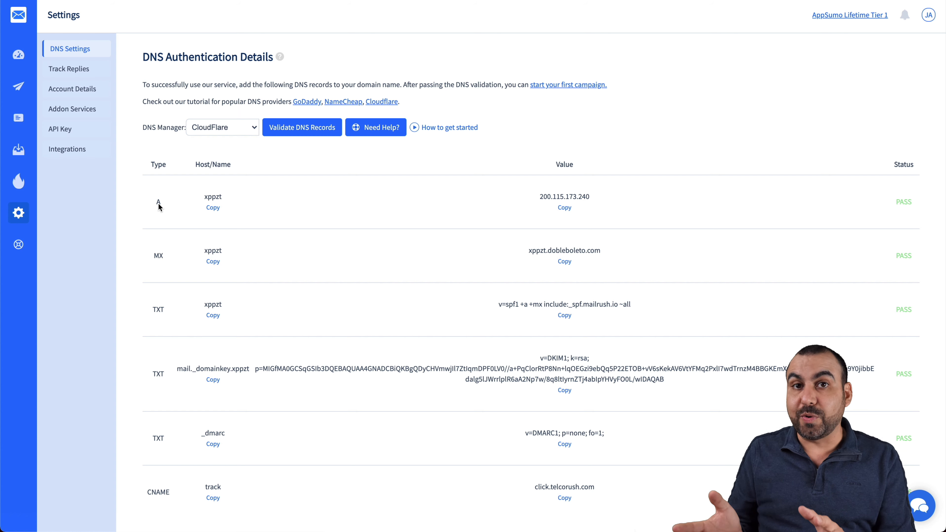
pyautogui.moveTo(326, 215)
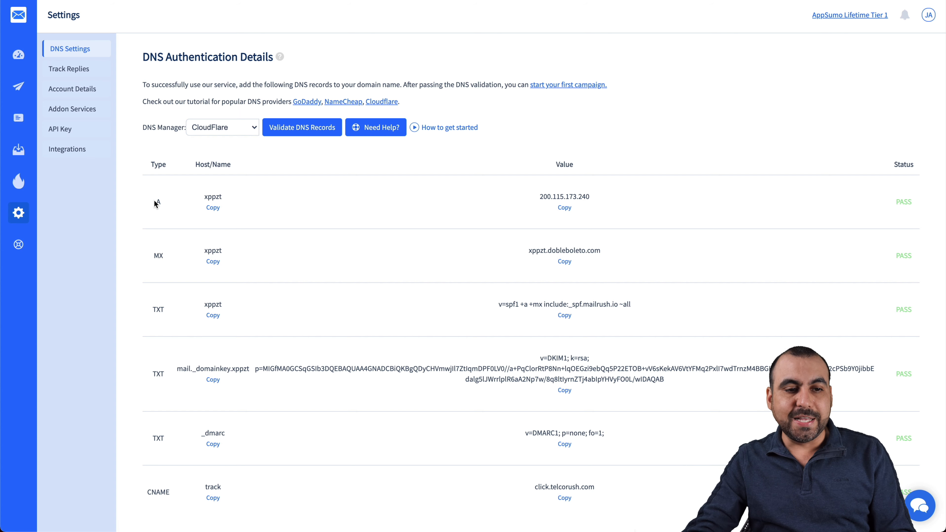
pyautogui.moveTo(251, 194)
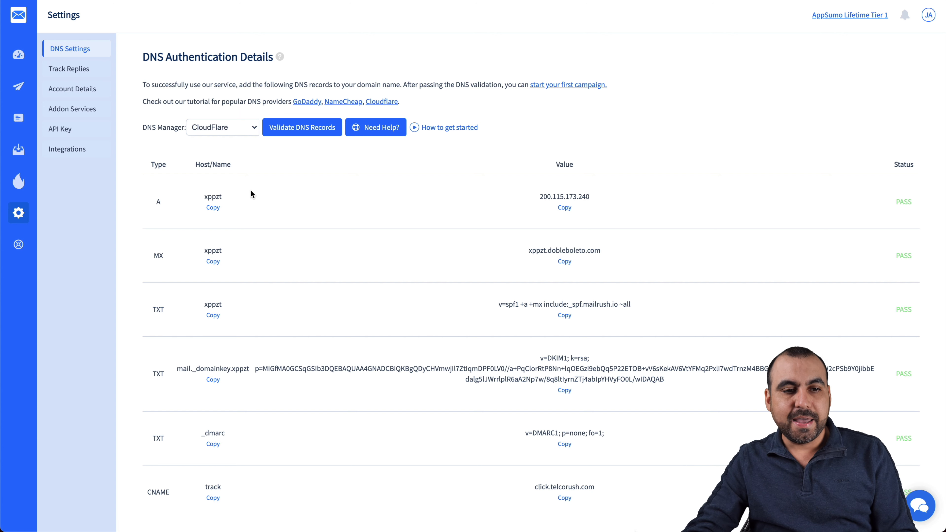
pyautogui.moveTo(593, 196)
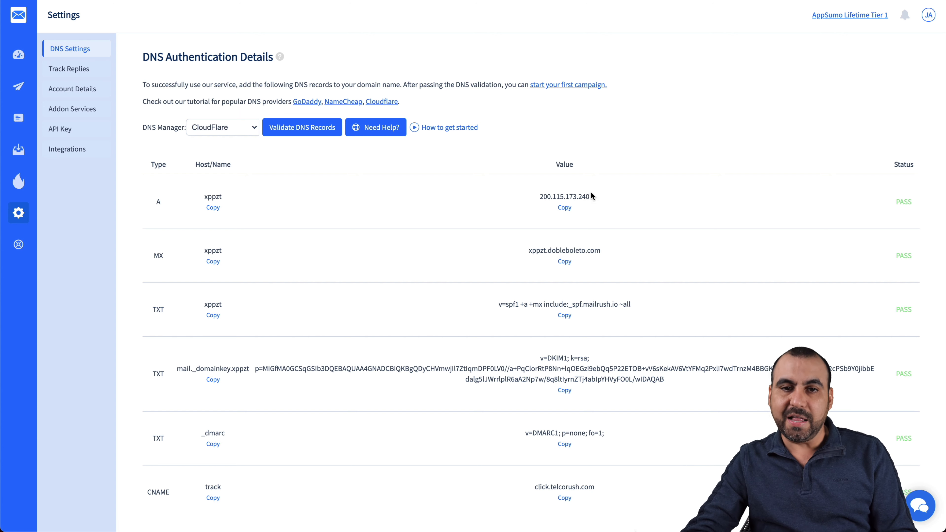
pyautogui.moveTo(620, 161)
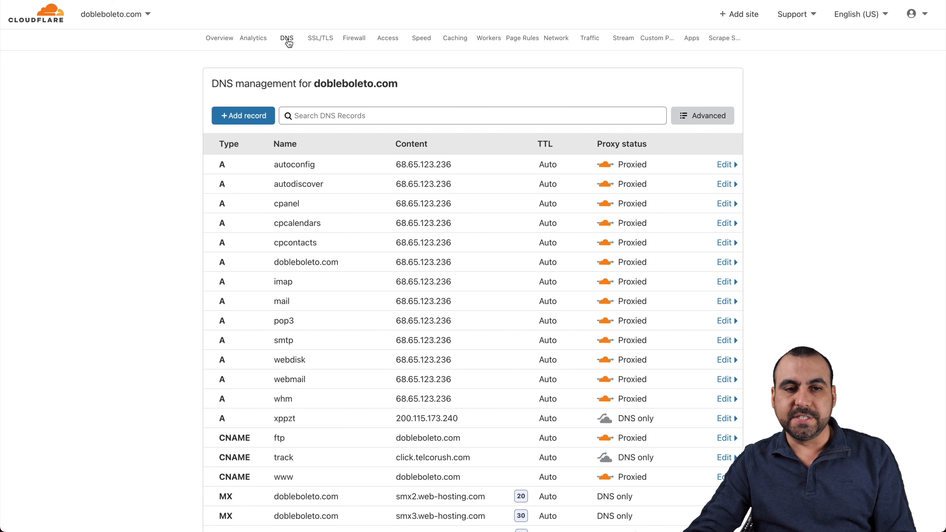
# Step: Start a new DNS record for dobleboleto.com and browse the available record types
pyautogui.click(243, 115)
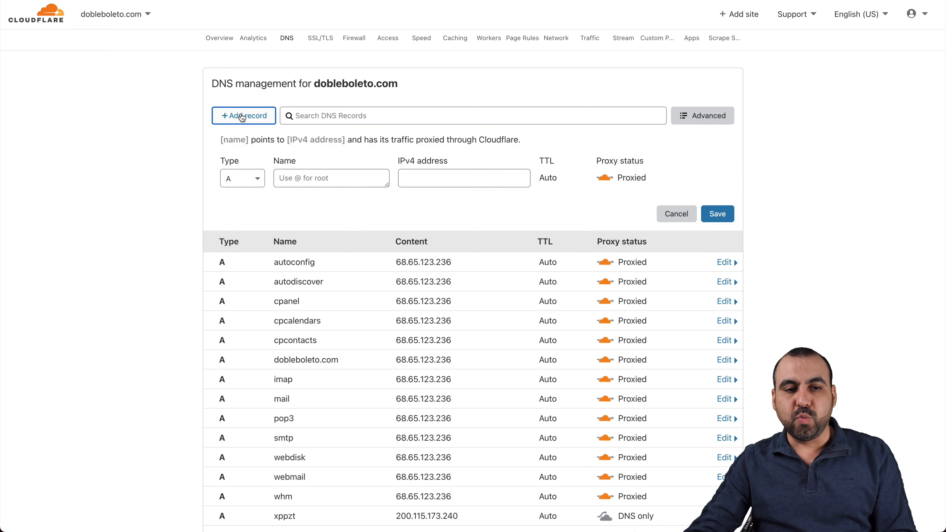
pyautogui.click(243, 179)
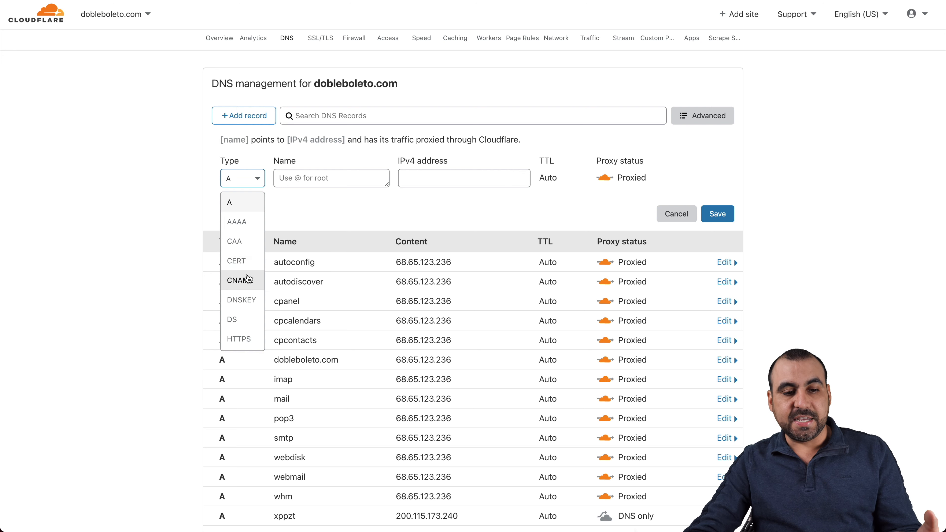
pyautogui.scroll(-3)
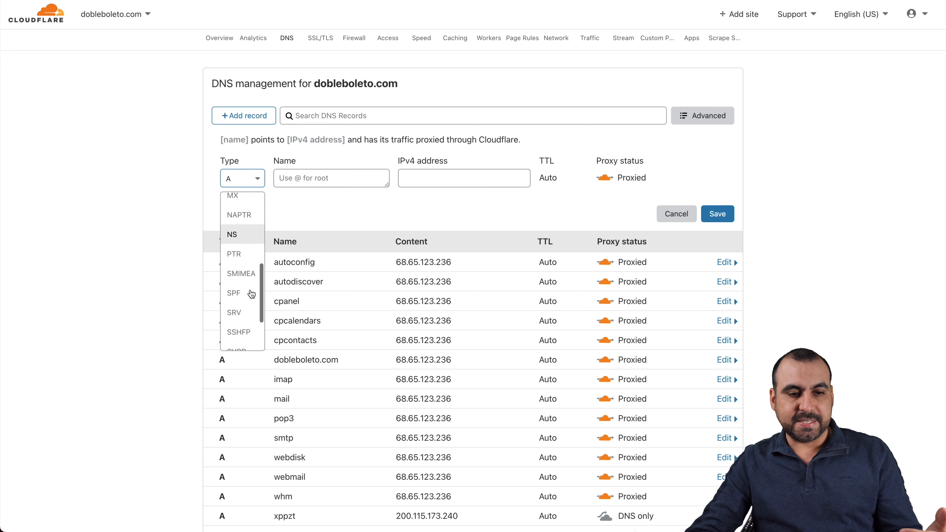
pyautogui.scroll(-3)
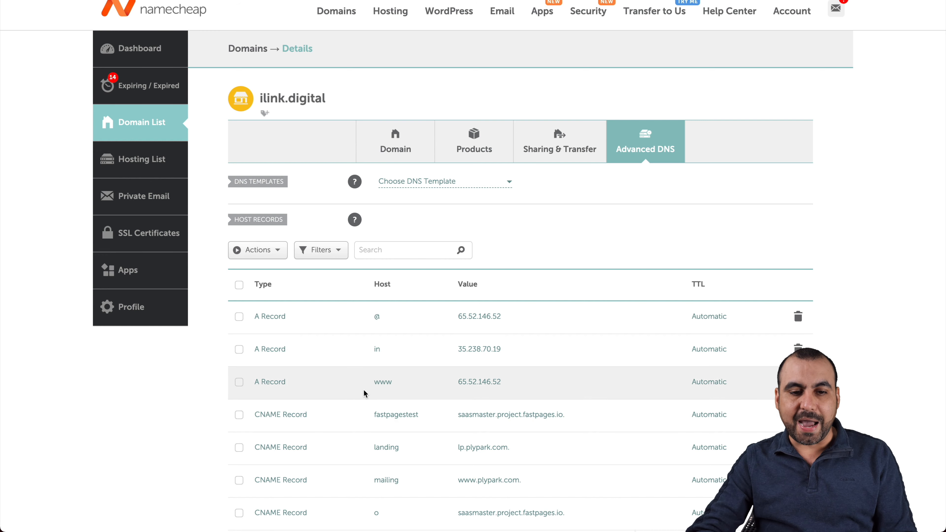
pyautogui.scroll(-3)
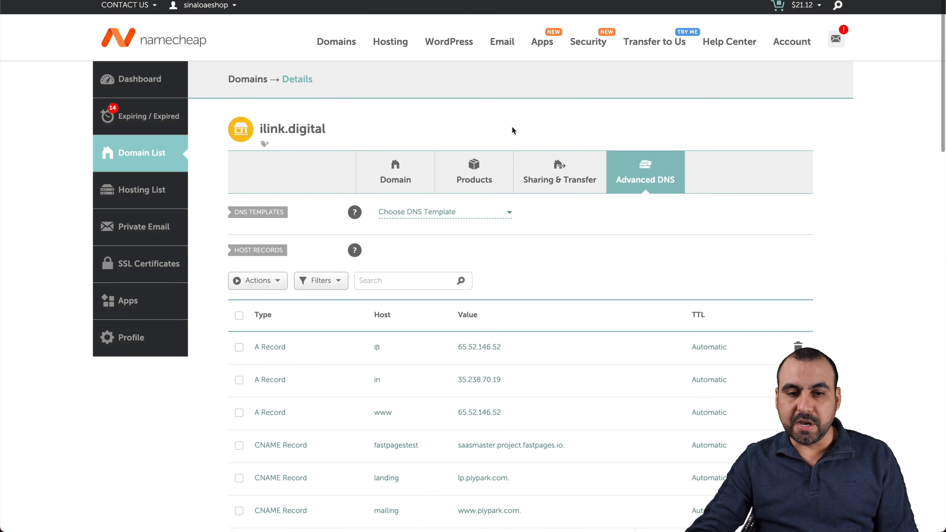
pyautogui.moveTo(533, 130)
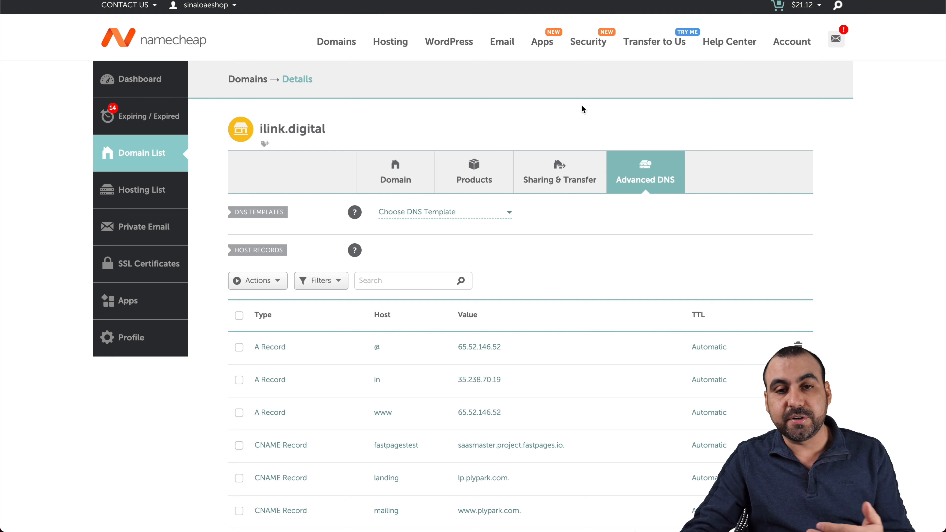
pyautogui.moveTo(587, 72)
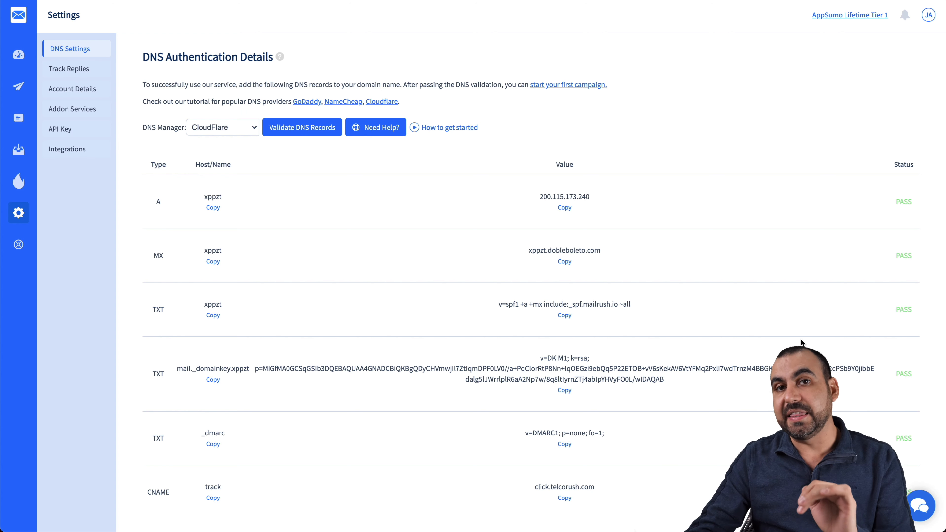
pyautogui.moveTo(18, 55)
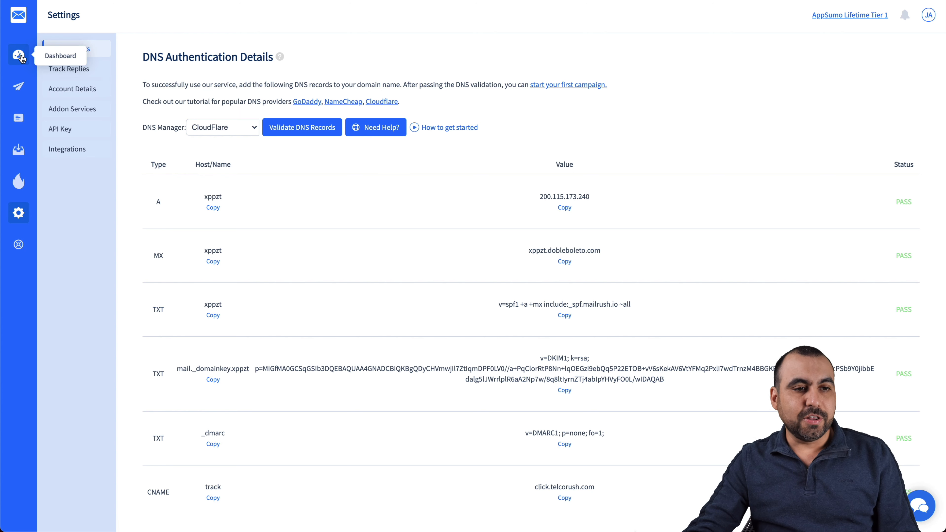
# Step: Return to the dashboard and start a new campaign from the Campaigns card
pyautogui.click(18, 54)
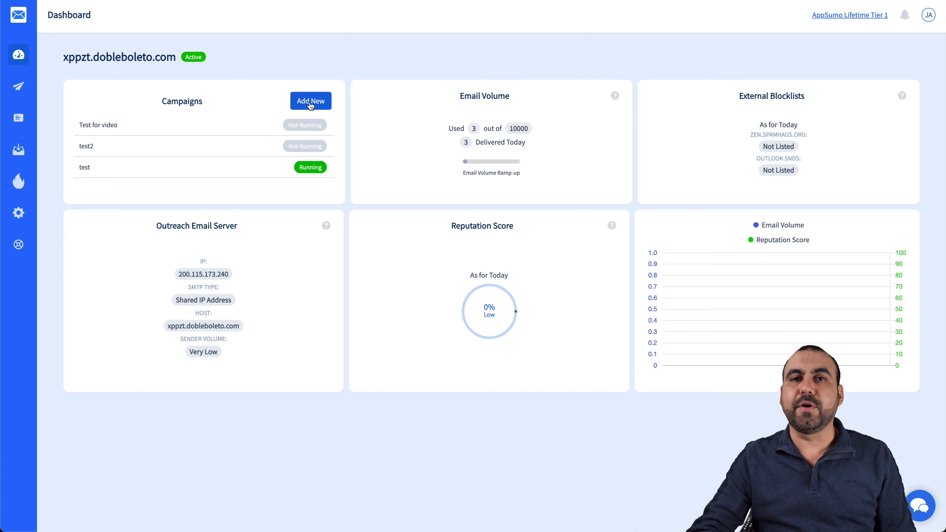
pyautogui.click(310, 100)
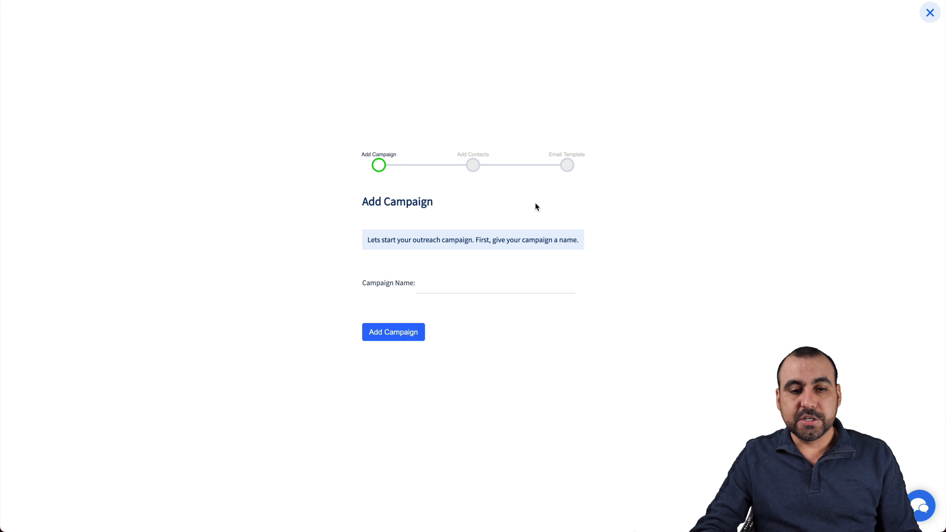
# Step: Name the campaign 'Testing for video' and continue to the Add Contacts step
pyautogui.write('Testing for video')
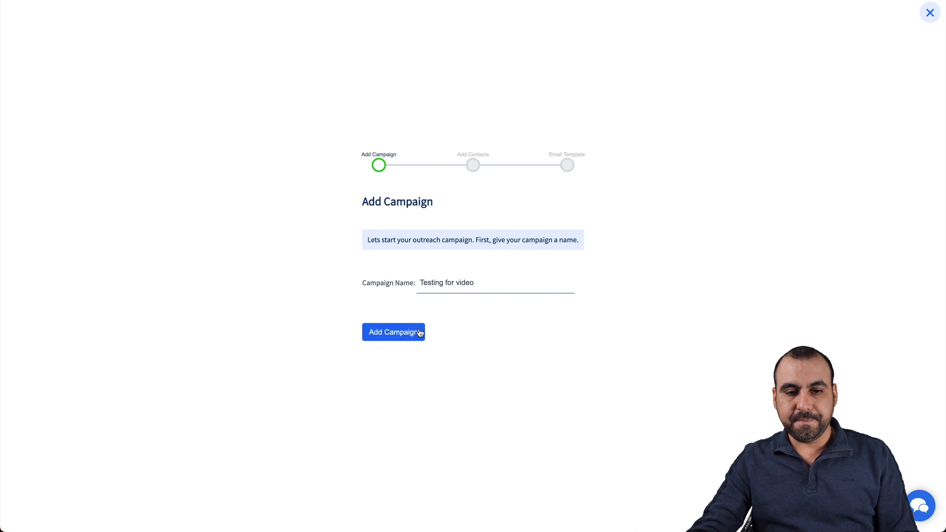
pyautogui.click(394, 332)
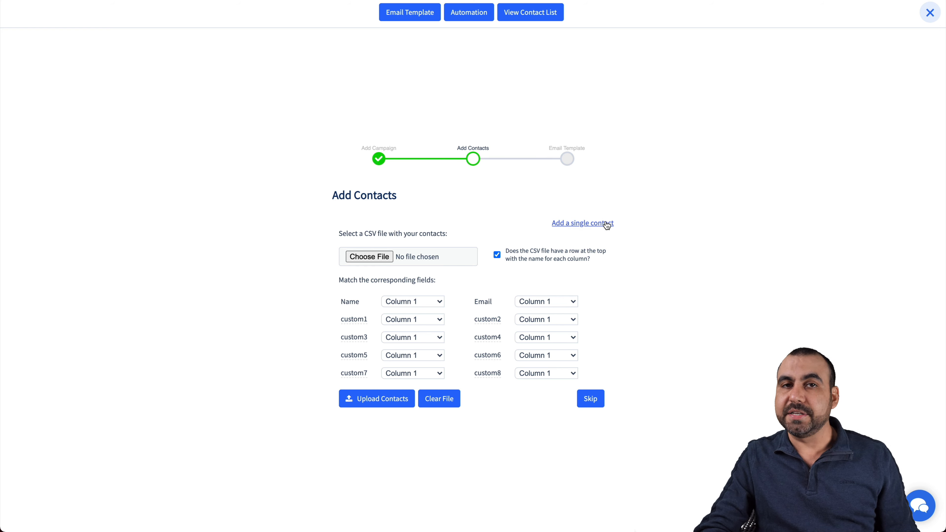
pyautogui.moveTo(634, 221)
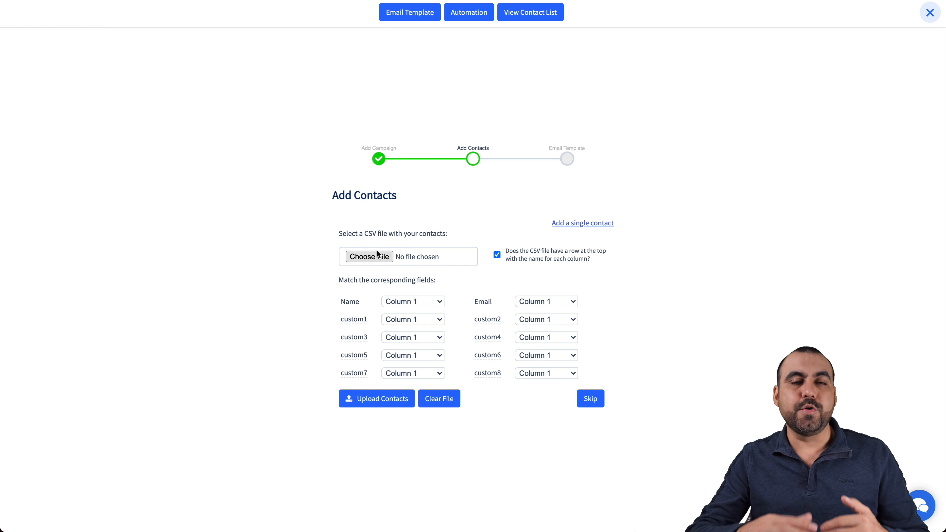
pyautogui.moveTo(418, 294)
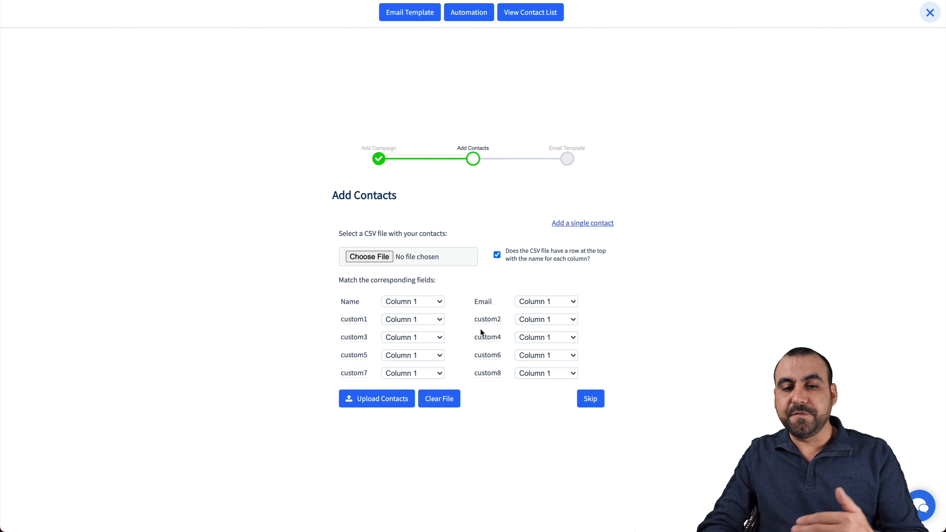
pyautogui.moveTo(407, 319)
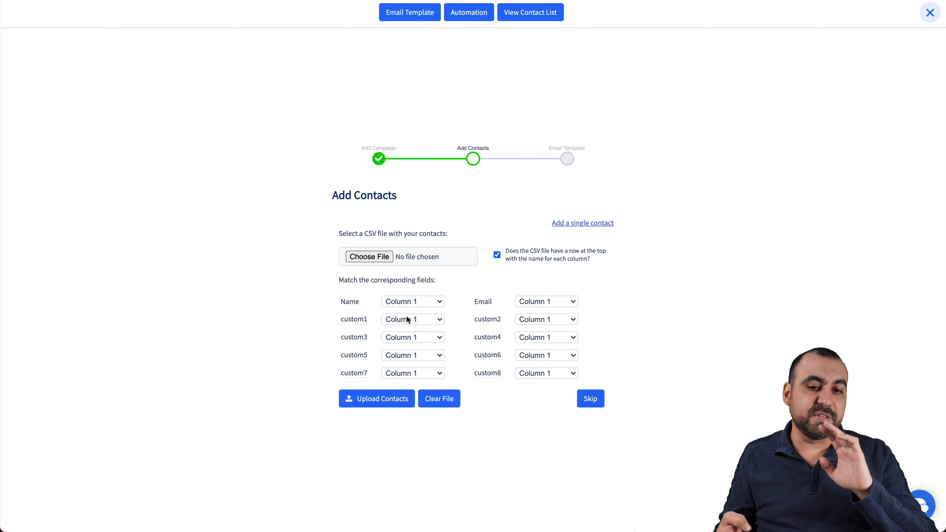
pyautogui.moveTo(422, 376)
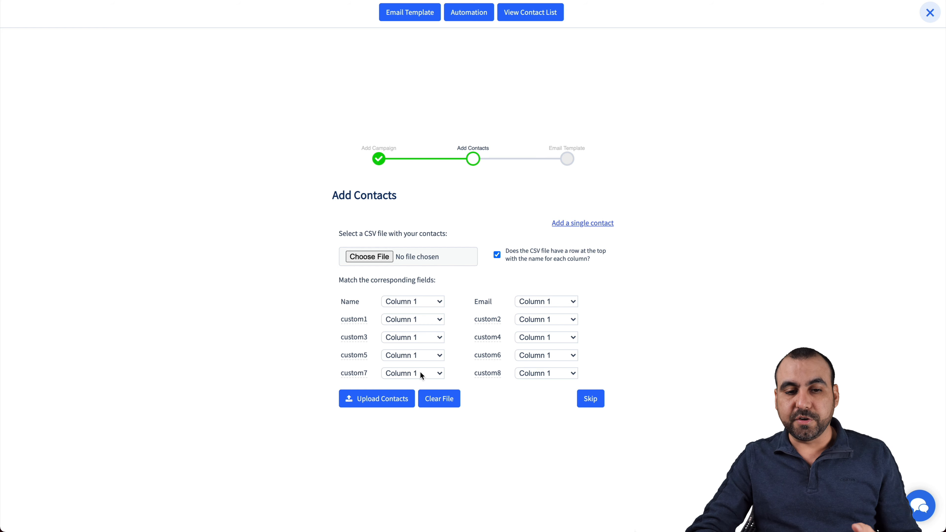
pyautogui.moveTo(462, 364)
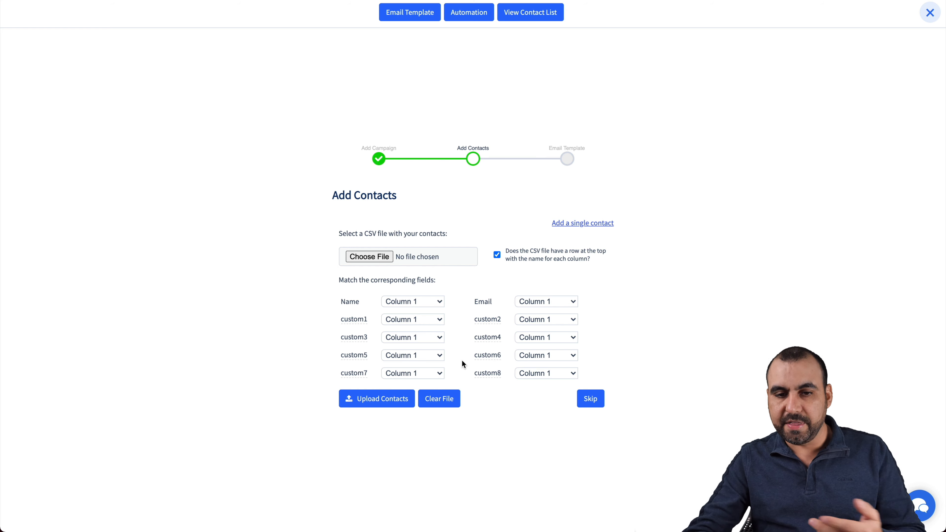
pyautogui.click(582, 223)
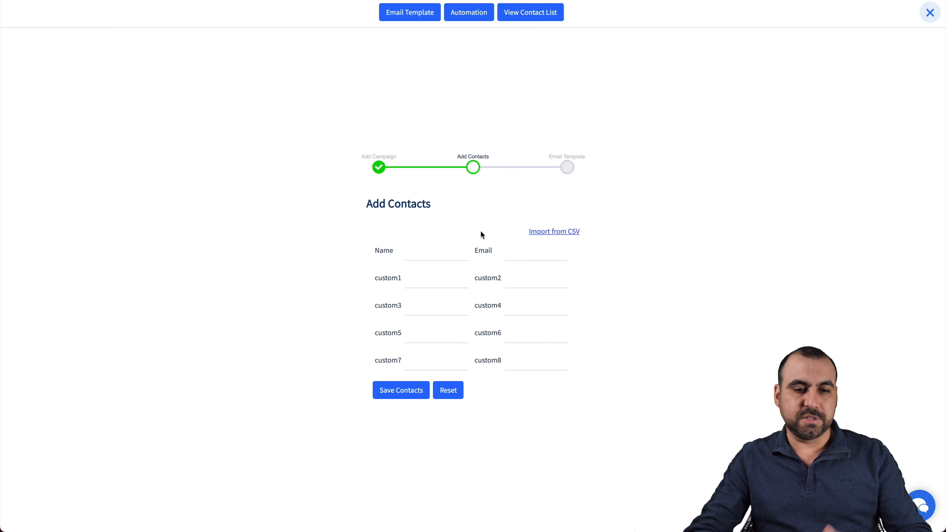
pyautogui.write('George')
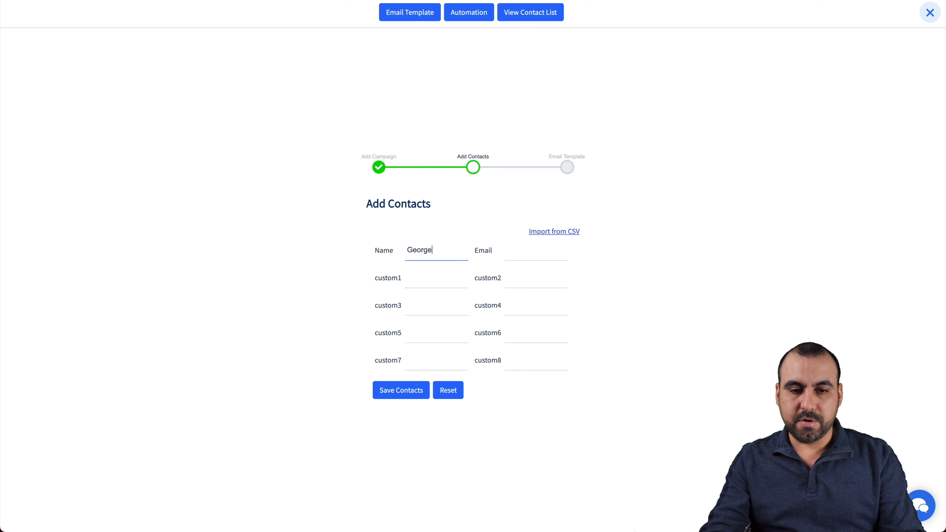
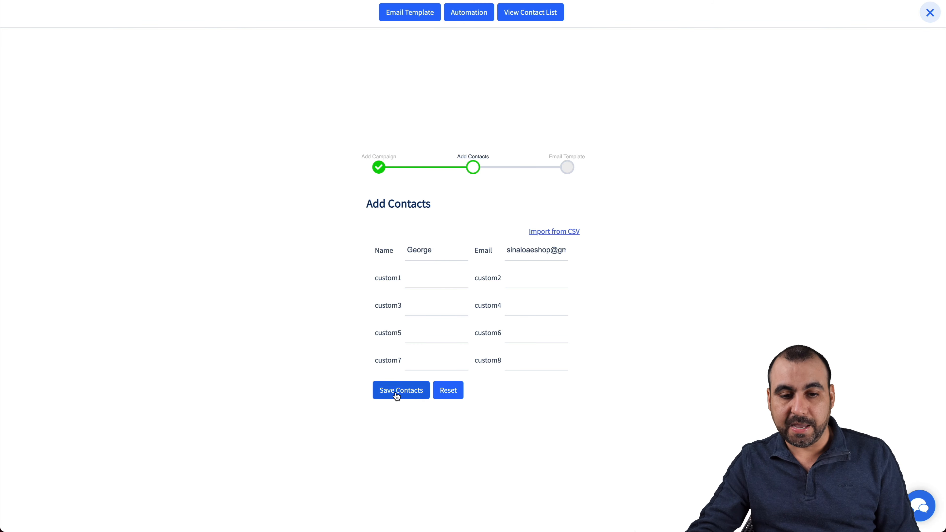
pyautogui.click(401, 391)
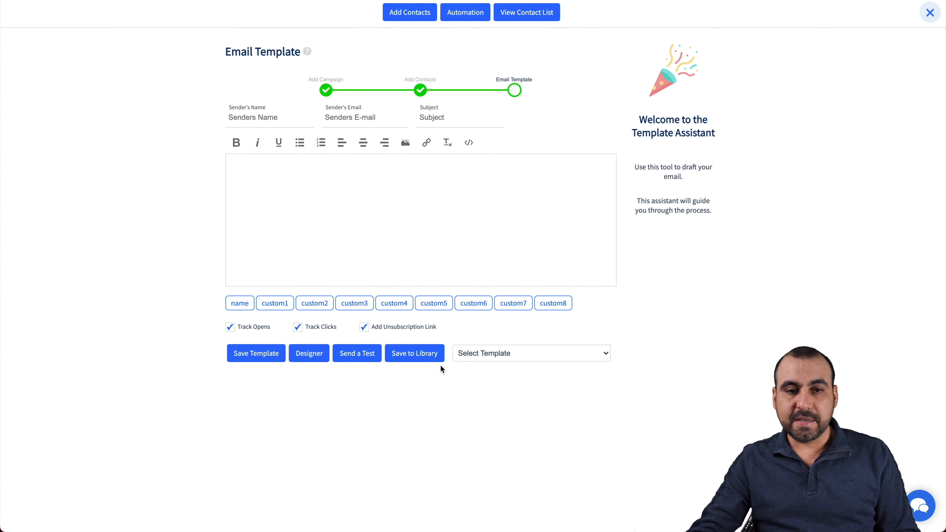
pyautogui.moveTo(643, 315)
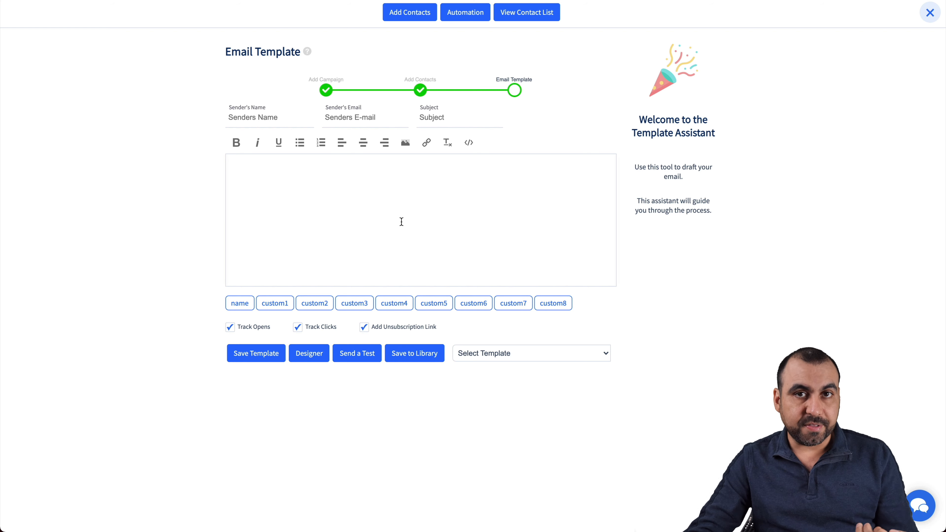
pyautogui.moveTo(229, 137)
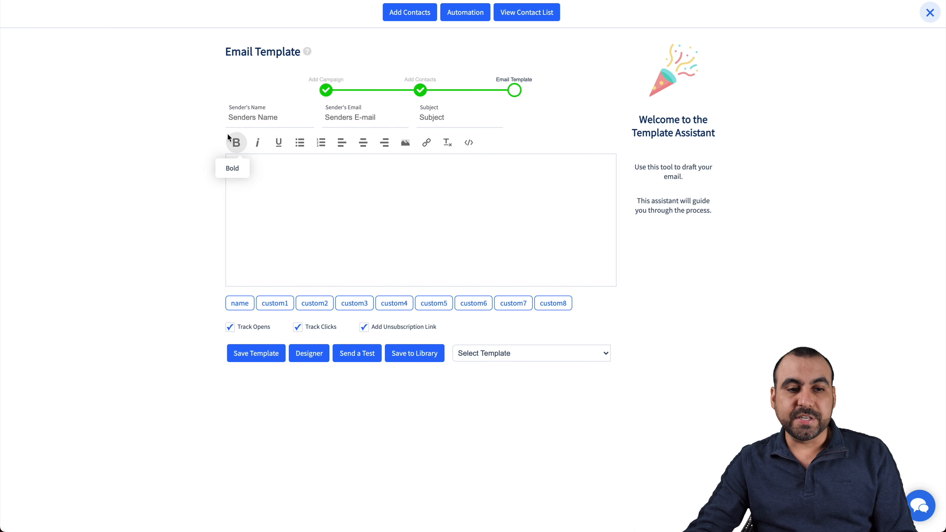
pyautogui.moveTo(405, 142)
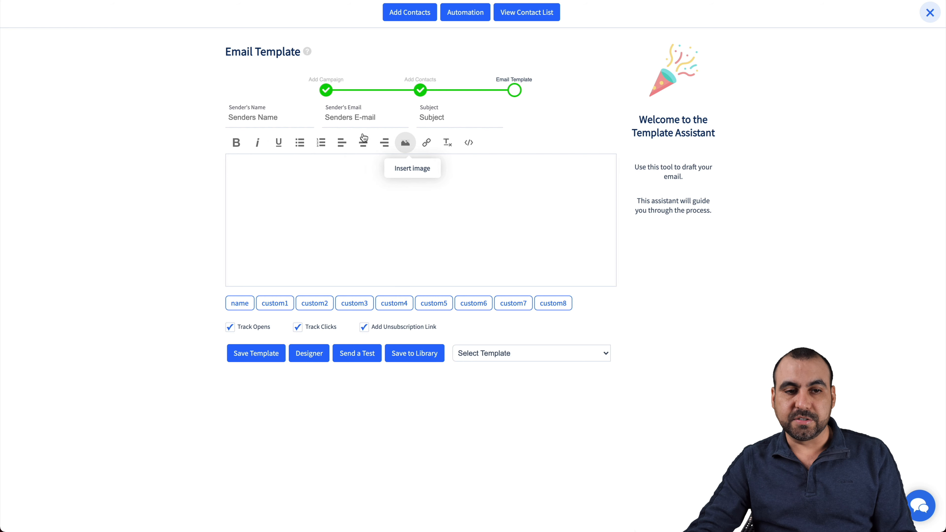
pyautogui.moveTo(383, 135)
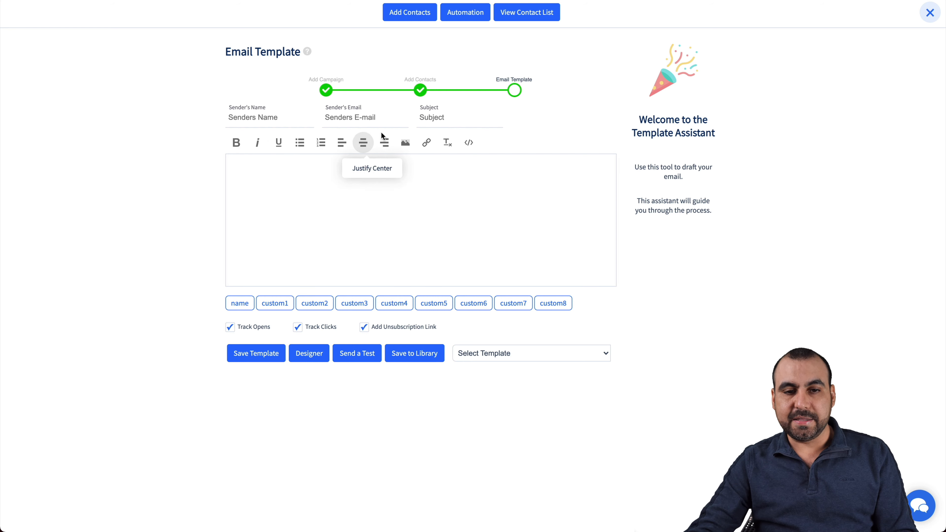
pyautogui.moveTo(468, 142)
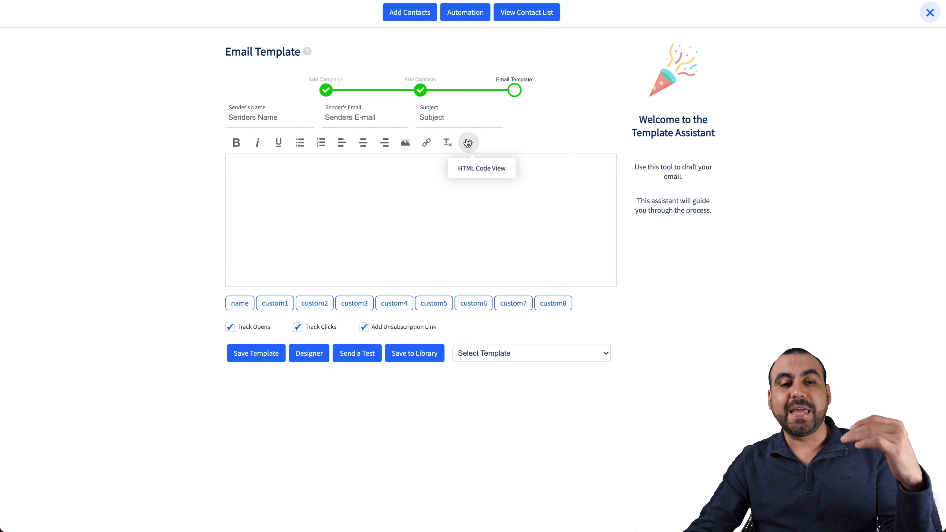
pyautogui.click(469, 143)
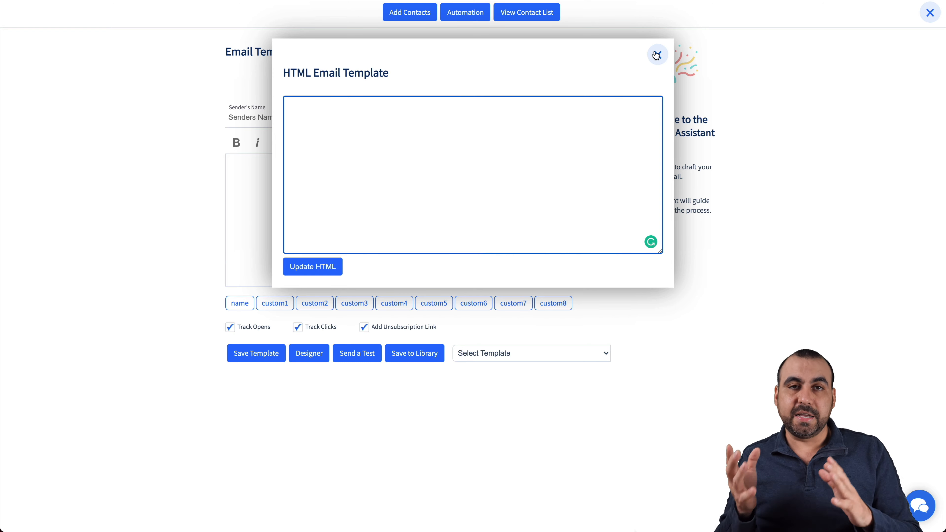
pyautogui.click(657, 54)
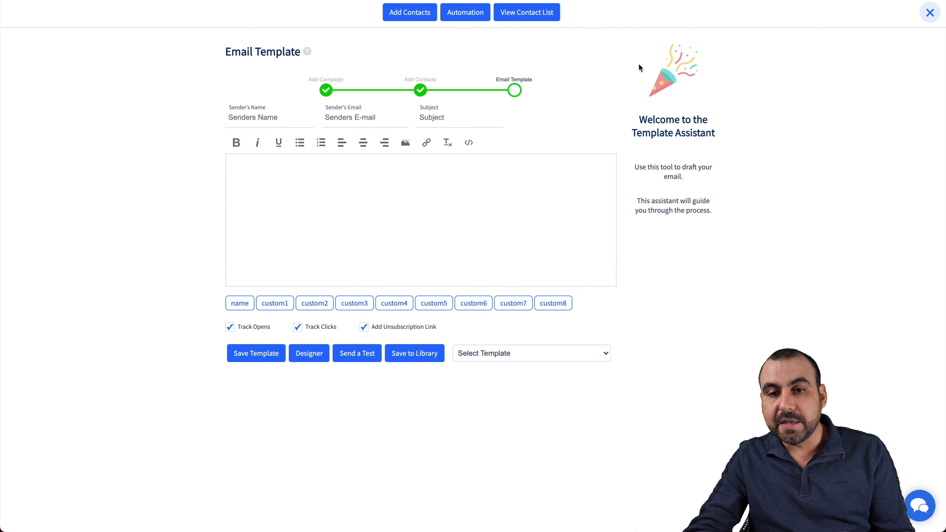
pyautogui.moveTo(447, 175)
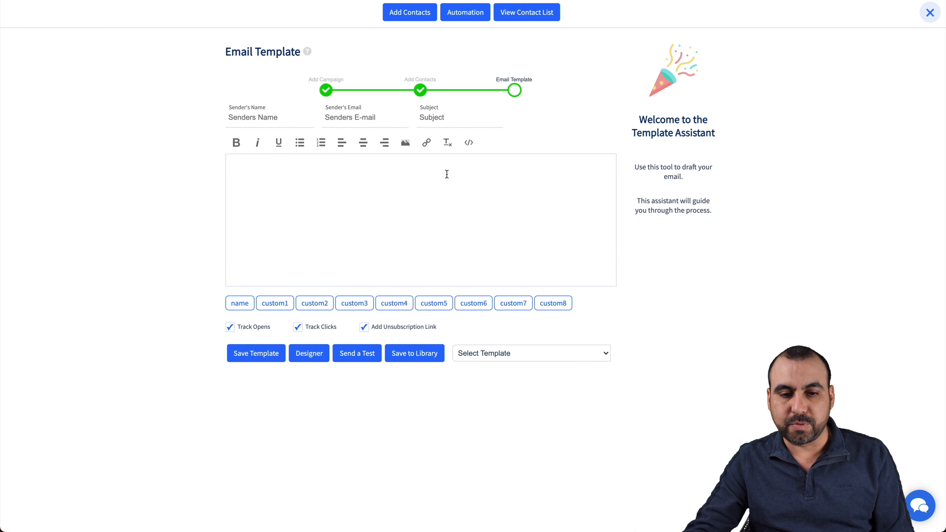
# Step: Load the 'Sample: Introducing a Service 1' template and select the sender's email address
pyautogui.click(531, 353)
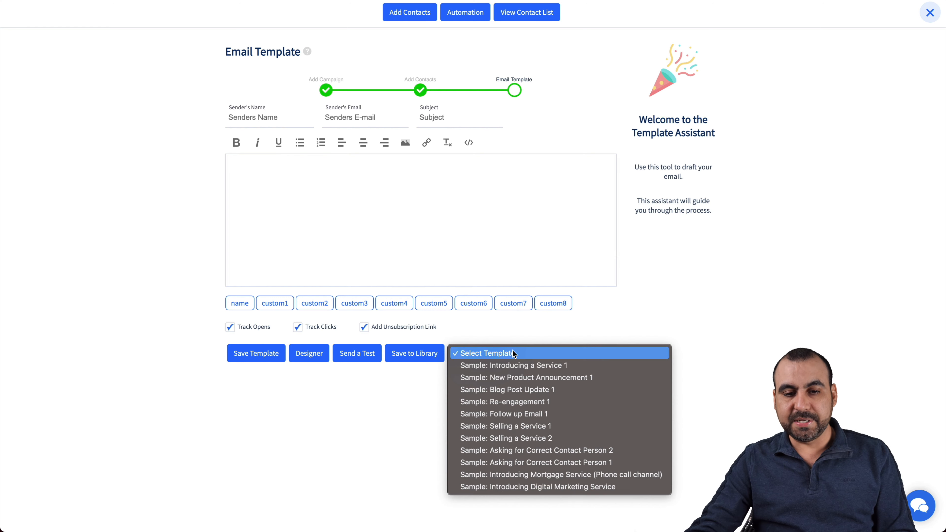
pyautogui.click(513, 365)
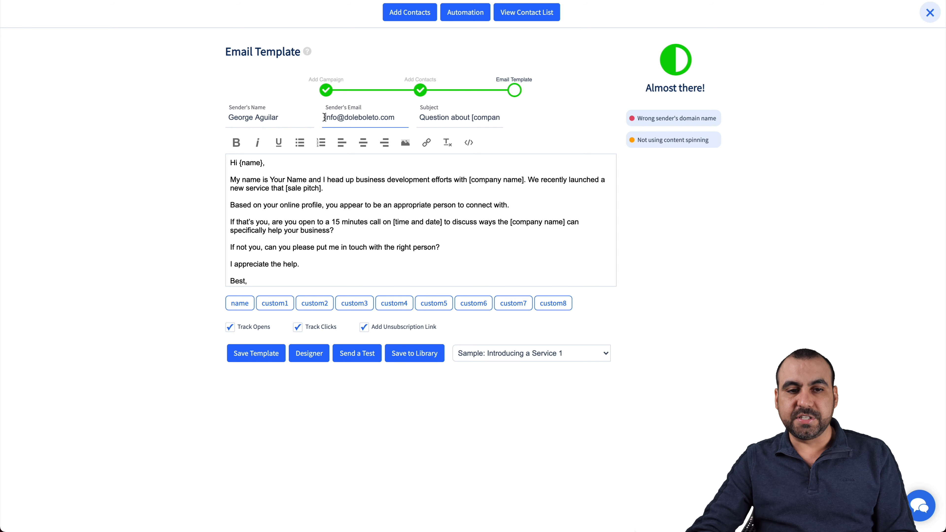
pyautogui.tripleClick(460, 117)
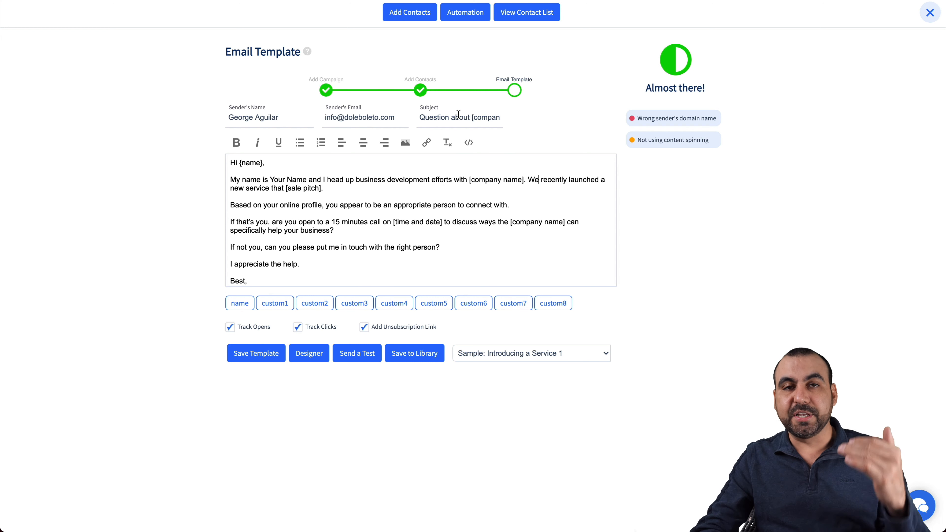
pyautogui.moveTo(444, 195)
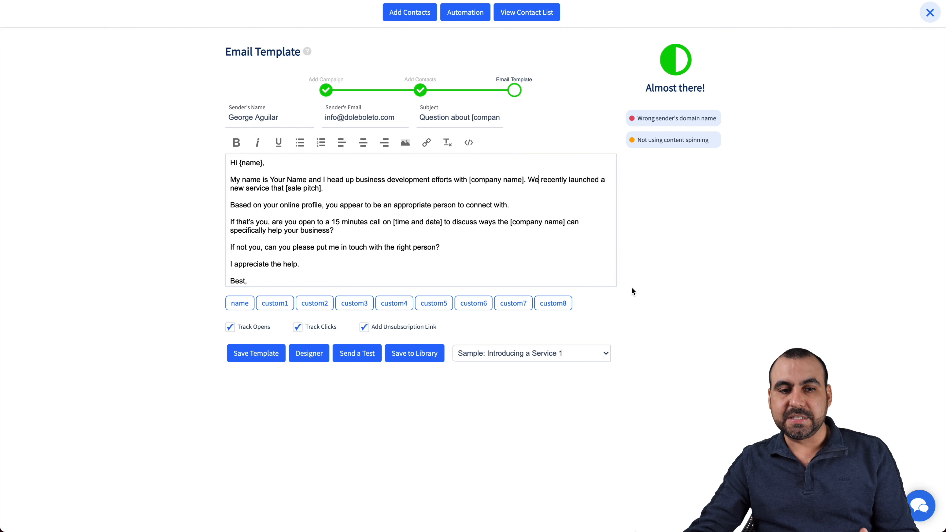
pyautogui.moveTo(670, 249)
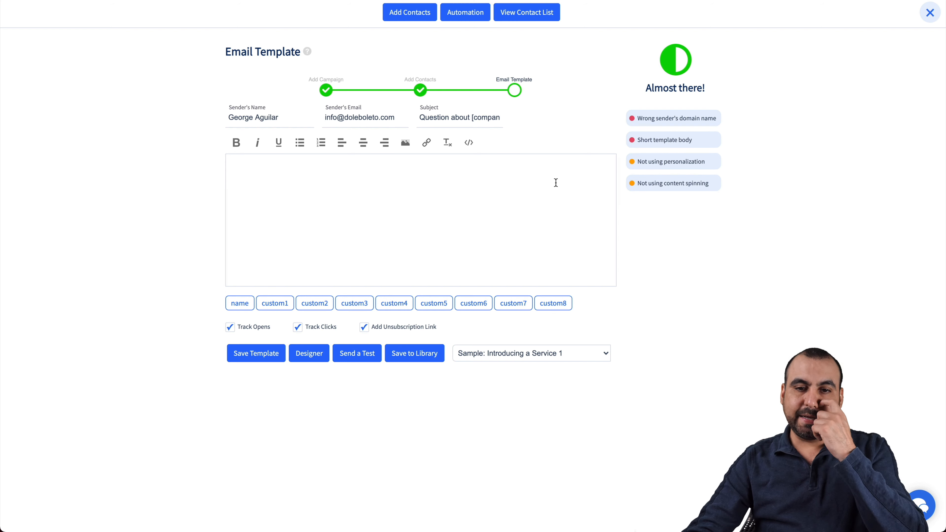
pyautogui.moveTo(673, 142)
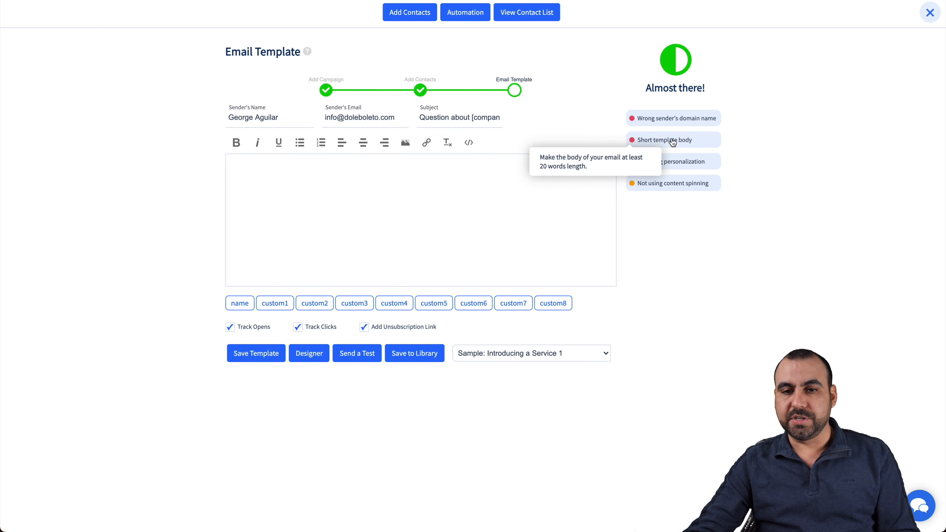
pyautogui.moveTo(696, 165)
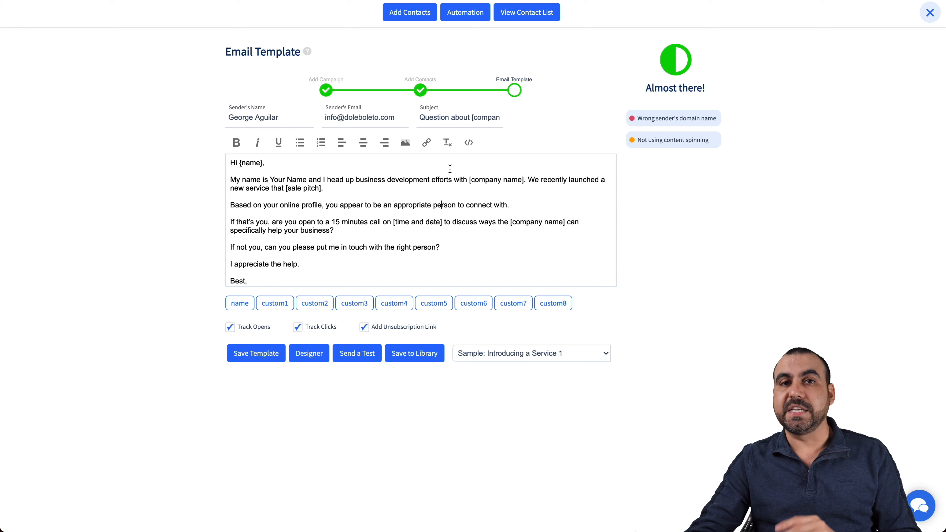
pyautogui.moveTo(465, 12)
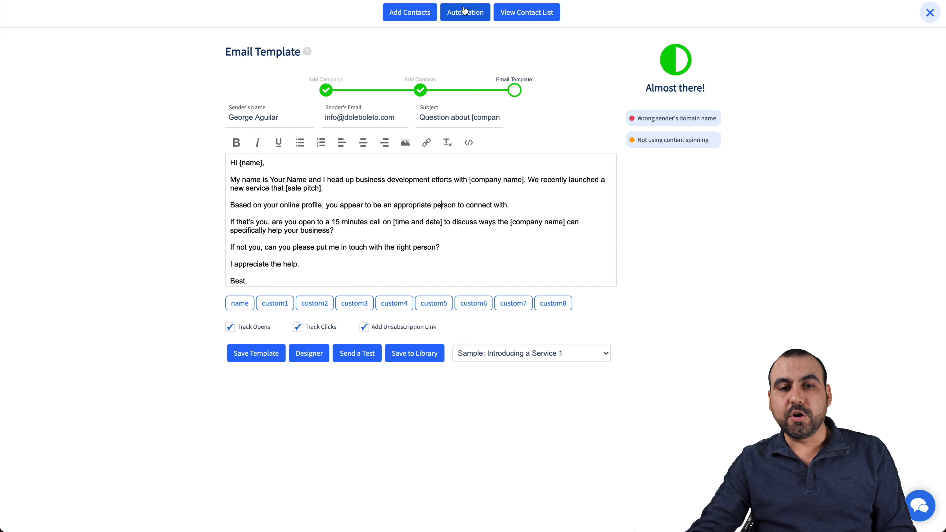
pyautogui.moveTo(209, 289)
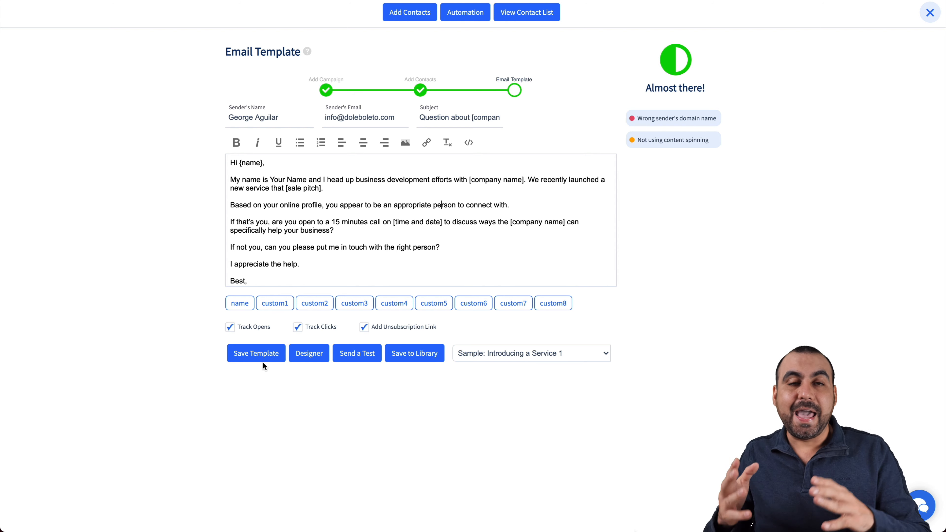
pyautogui.moveTo(471, 21)
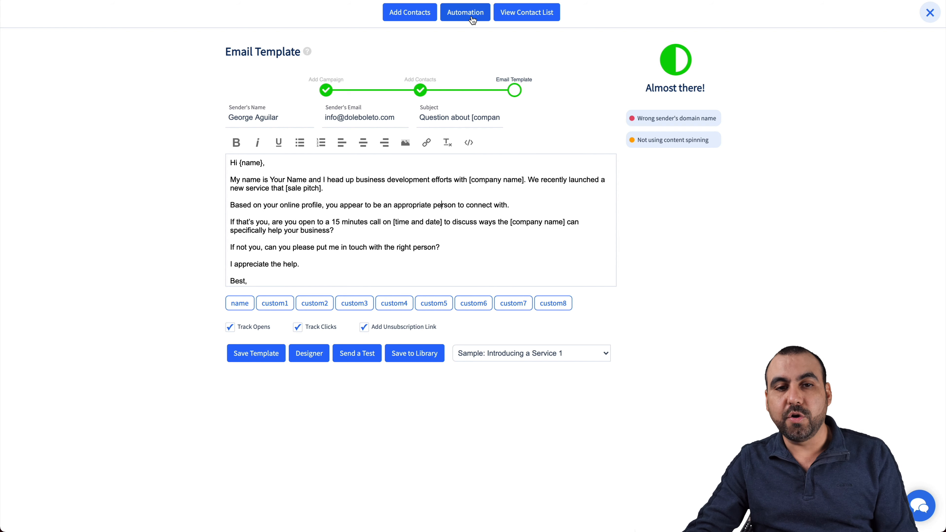
# Step: Enter the automation builder and show the predefined automations list beside the Day 1 email
pyautogui.click(465, 12)
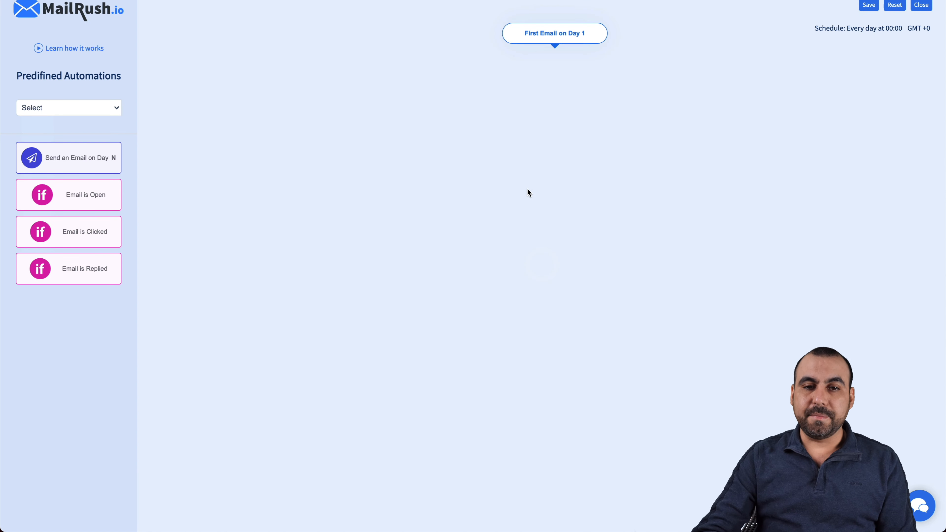
pyautogui.moveTo(98, 161)
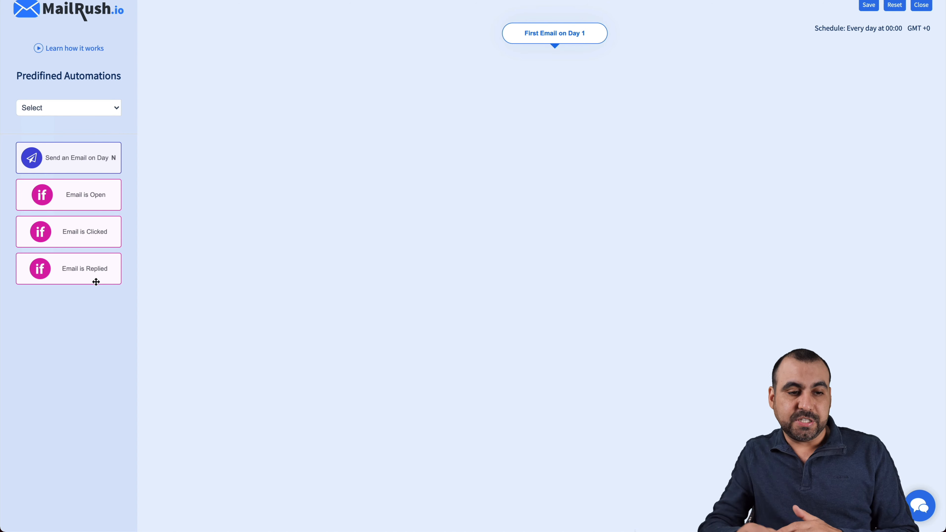
pyautogui.moveTo(87, 248)
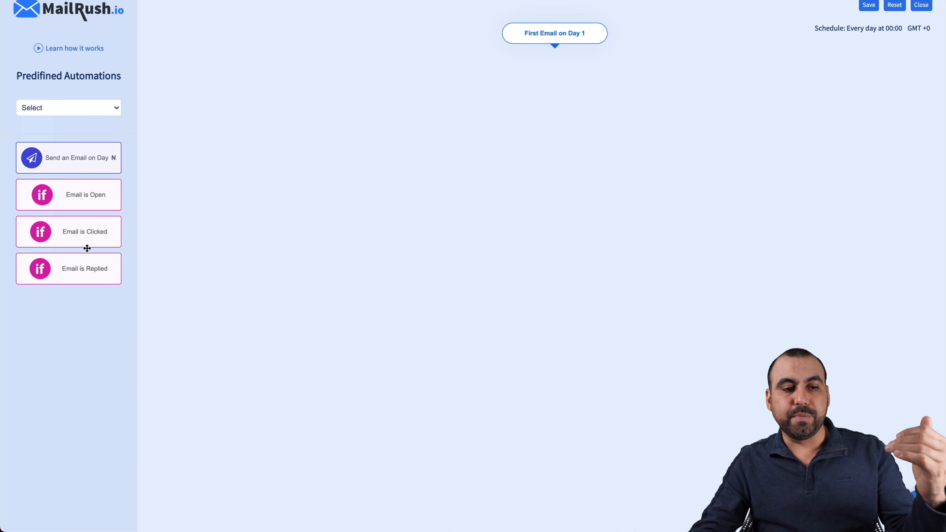
pyautogui.click(69, 107)
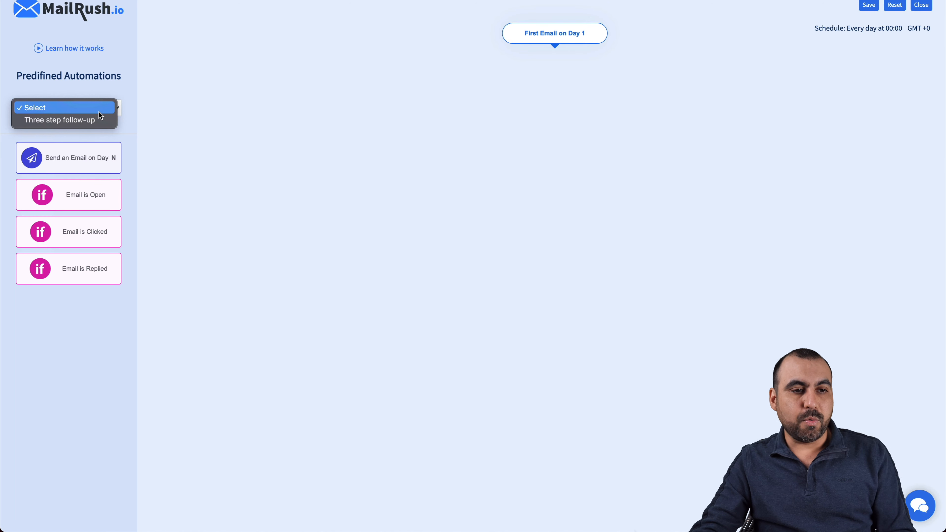
pyautogui.moveTo(54, 123)
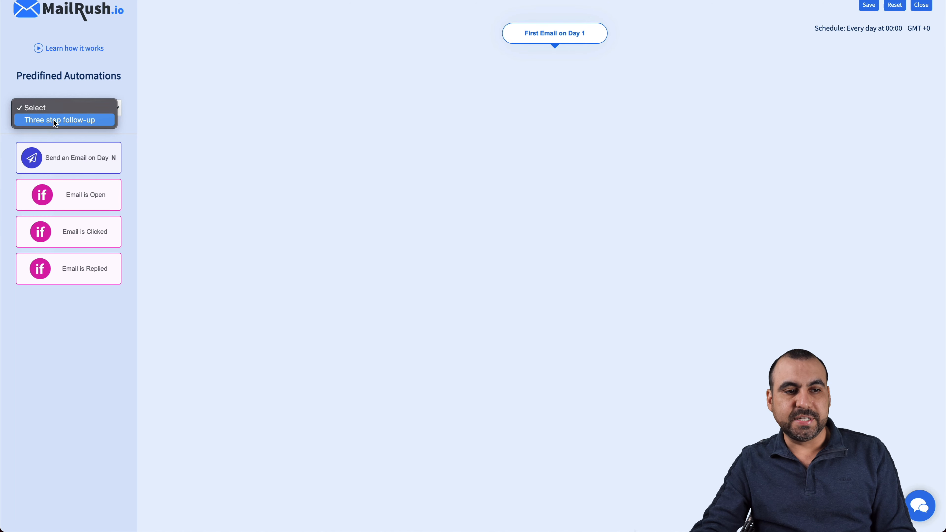
# Step: Load the Three step follow-up automation with emails on days 2, 3 and 5
pyautogui.click(59, 119)
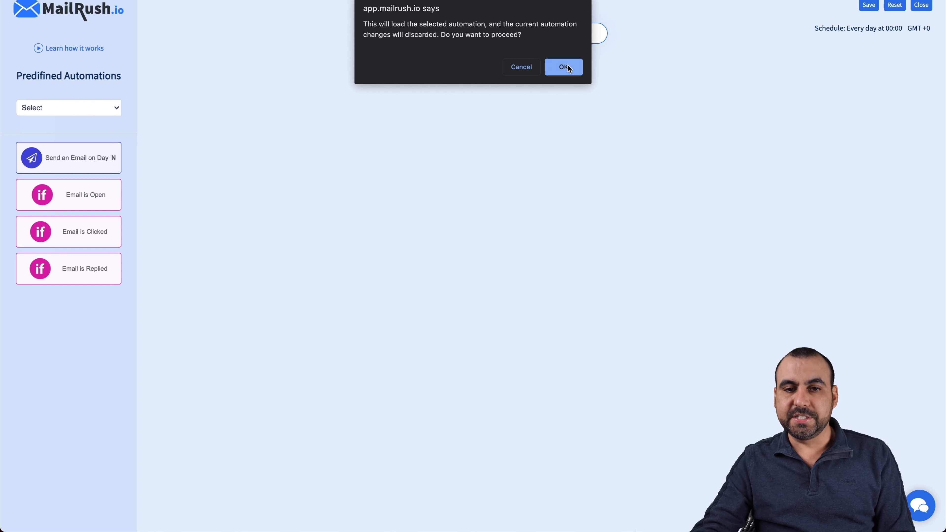
pyautogui.click(563, 67)
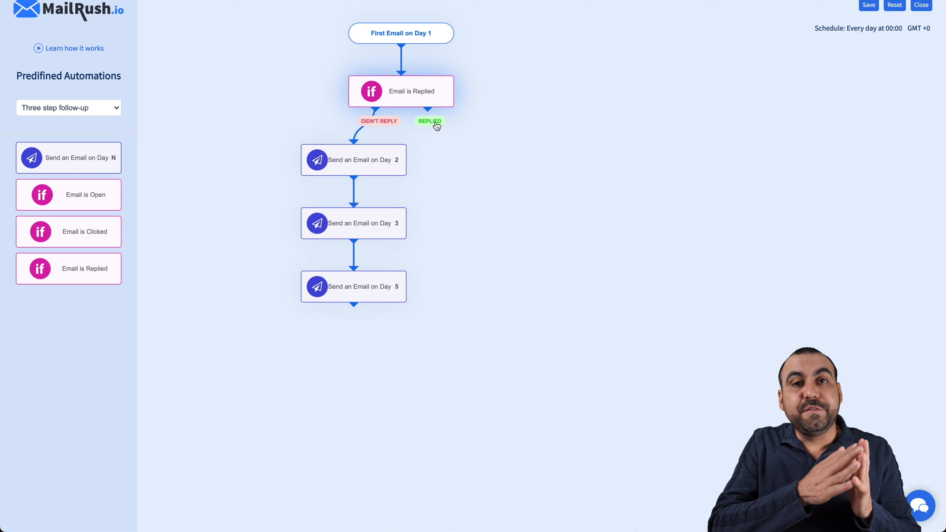
pyautogui.moveTo(364, 172)
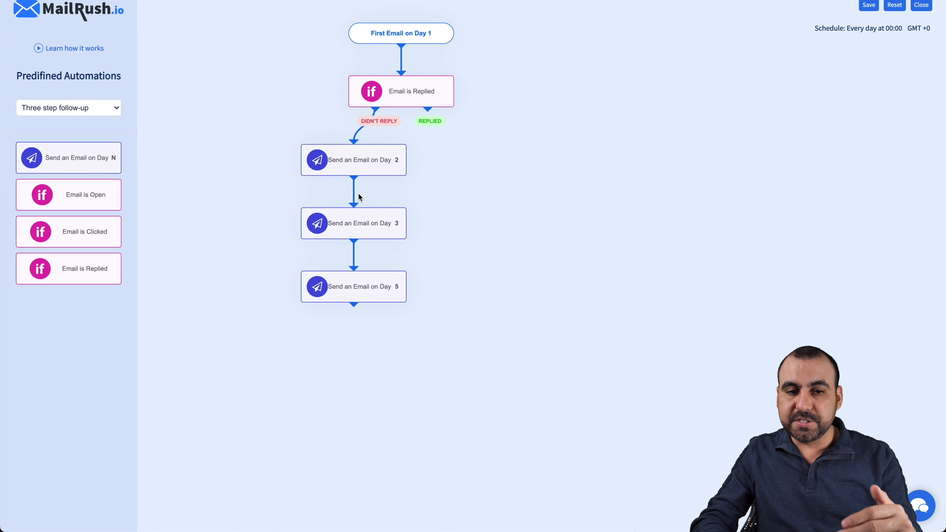
pyautogui.moveTo(370, 166)
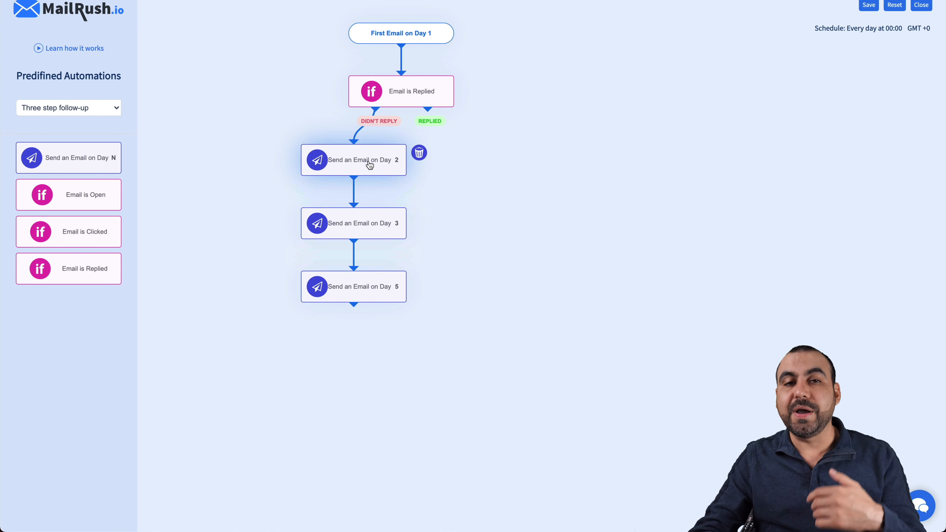
pyautogui.click(363, 160)
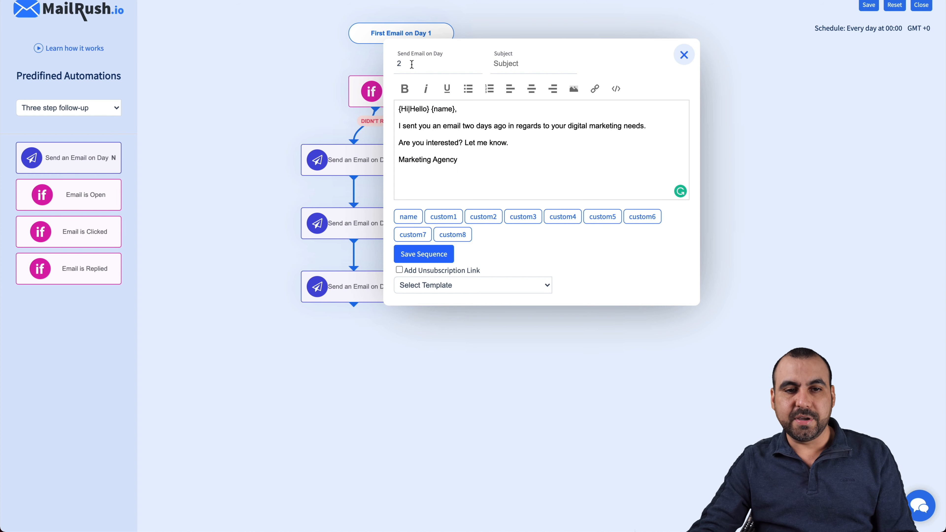
pyautogui.click(518, 64)
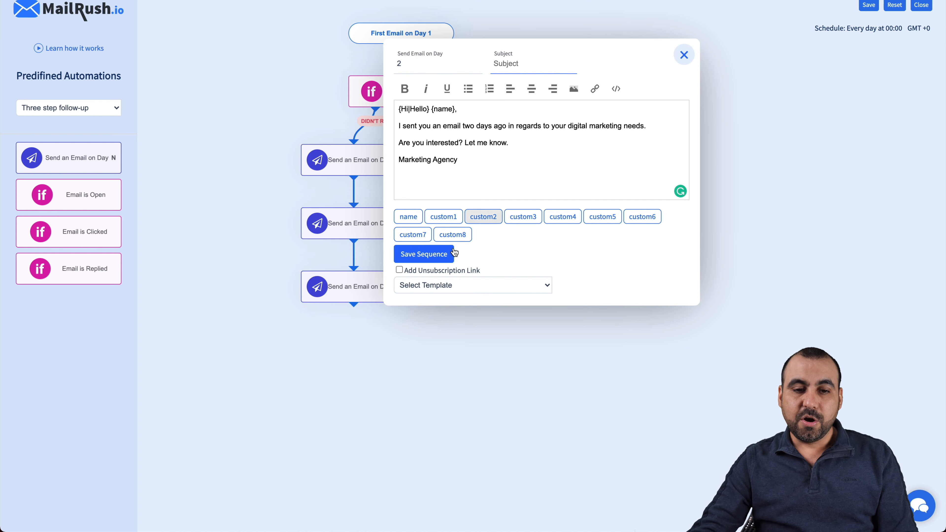
pyautogui.click(473, 285)
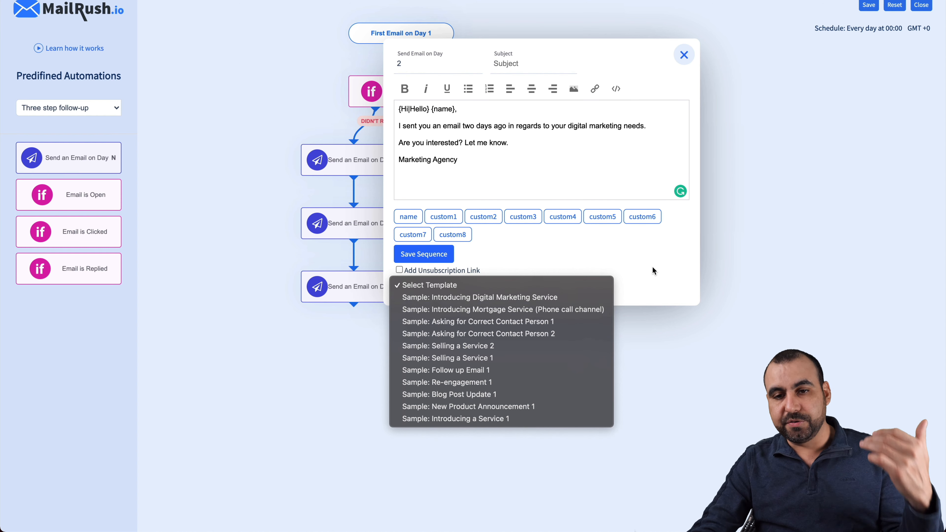
pyautogui.click(684, 54)
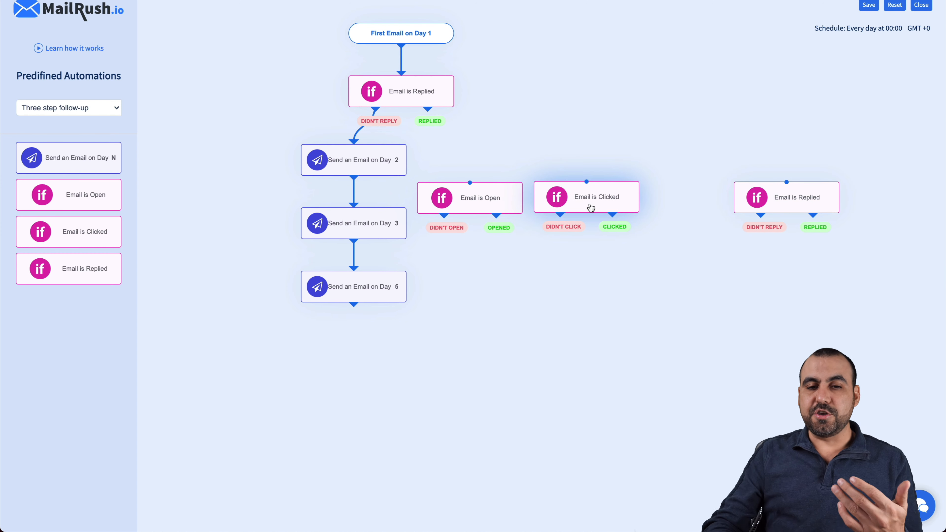
pyautogui.moveTo(407, 91)
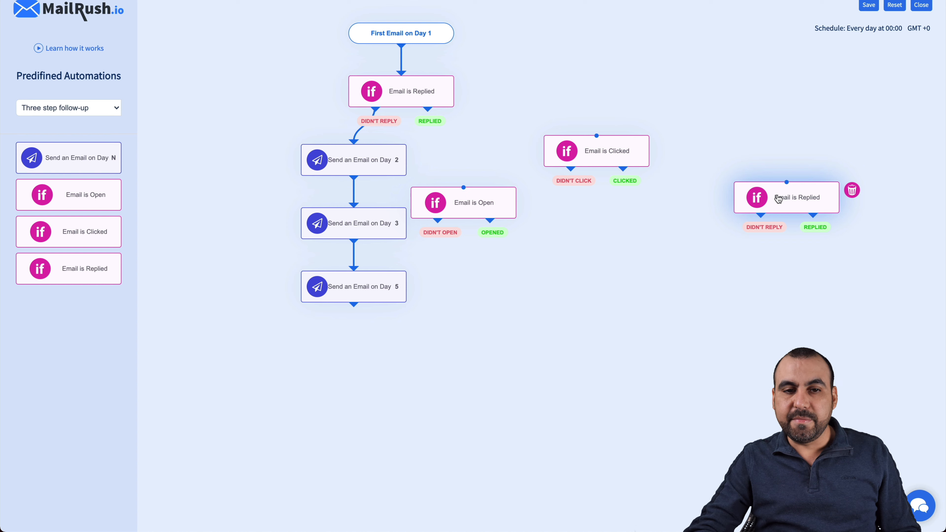
# Step: Reposition the Email is Replied condition block on the automation canvas
pyautogui.moveTo(785, 198); pyautogui.dragTo(576, 78)
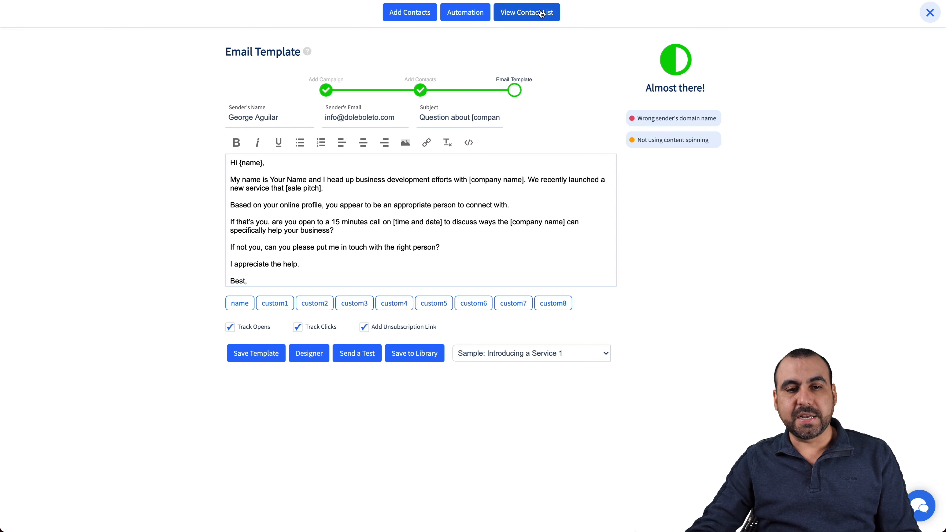
# Step: View the campaign's one-contact list and its bulk Actions, then go back to the campaigns list
pyautogui.click(527, 12)
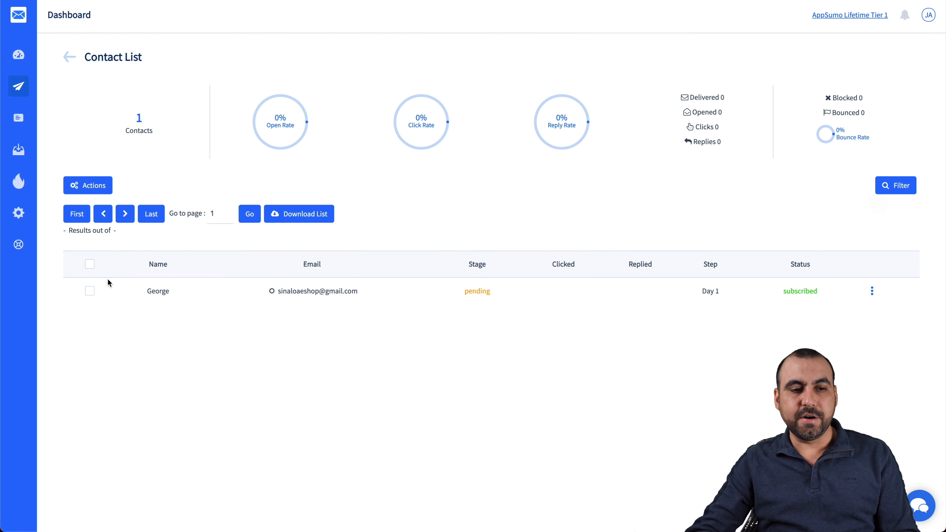
pyautogui.moveTo(103, 274)
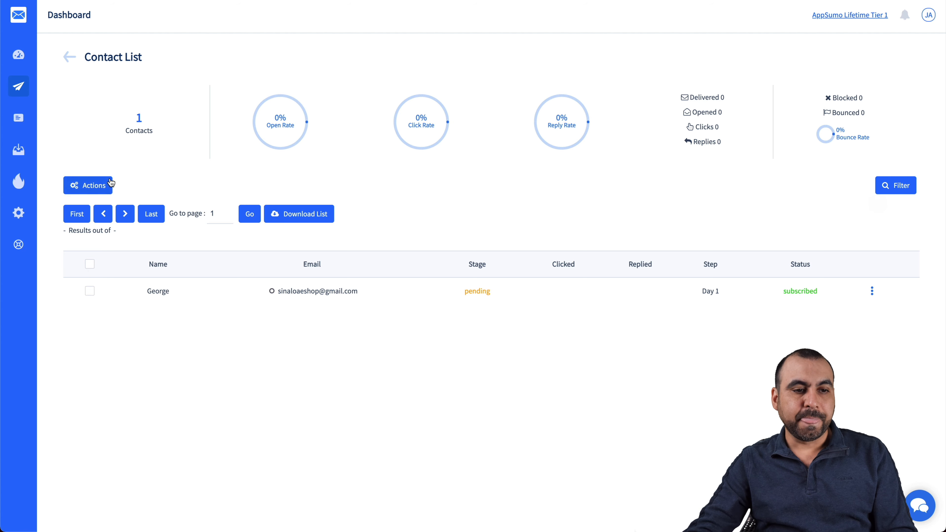
pyautogui.click(88, 185)
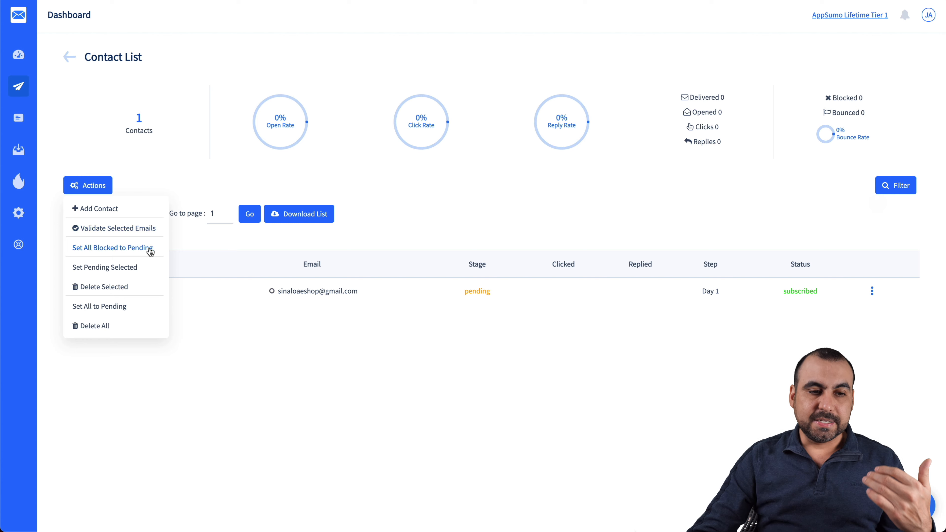
pyautogui.moveTo(124, 313)
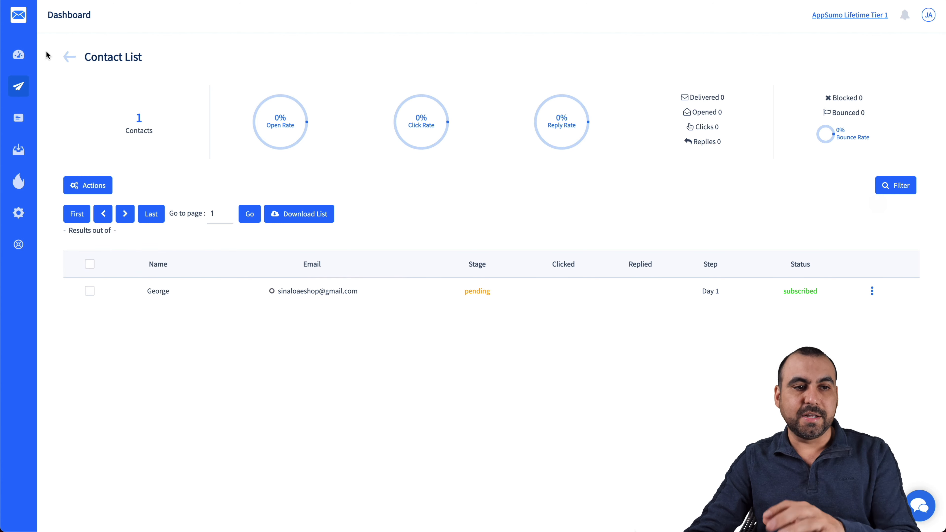
pyautogui.click(69, 57)
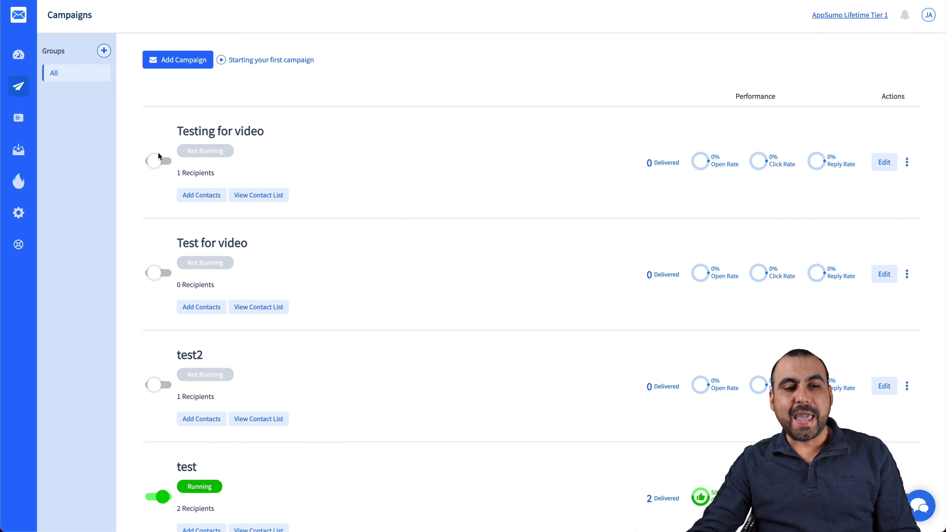
pyautogui.moveTo(366, 131)
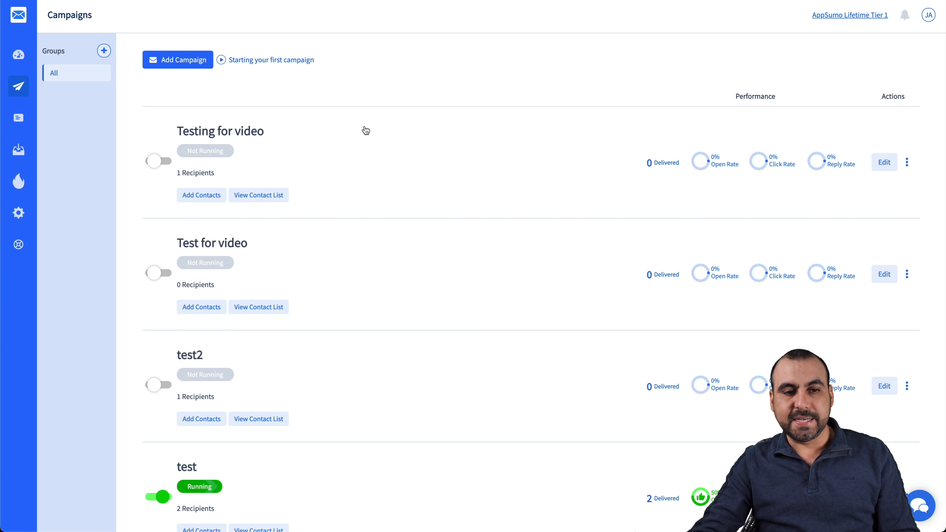
pyautogui.moveTo(176, 177)
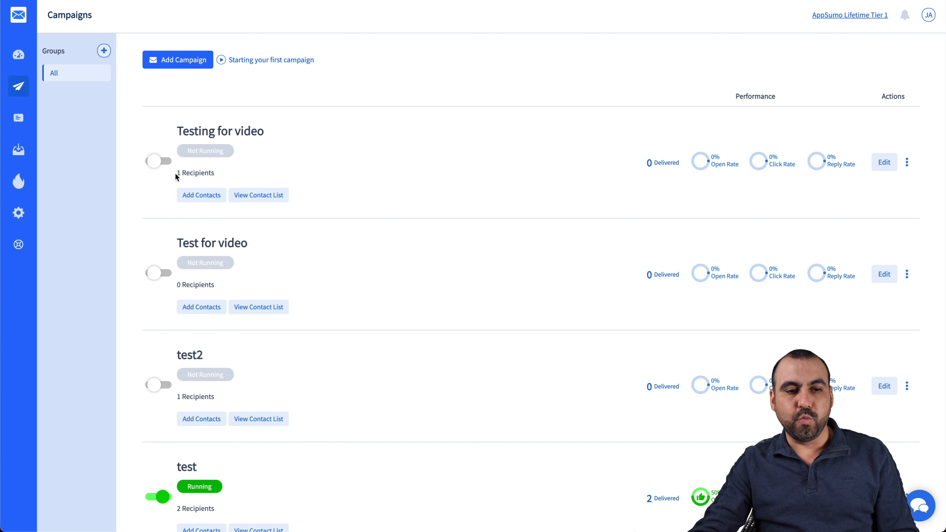
pyautogui.moveTo(666, 163)
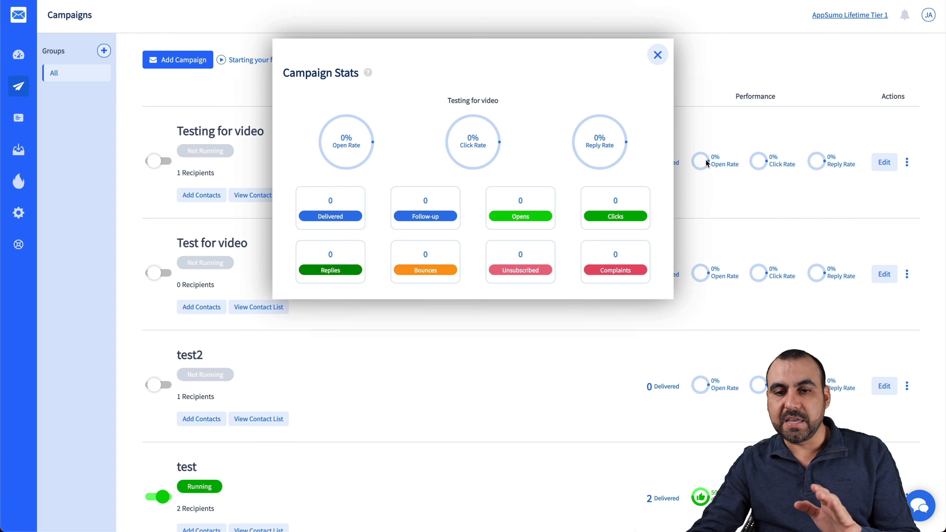
pyautogui.moveTo(512, 133)
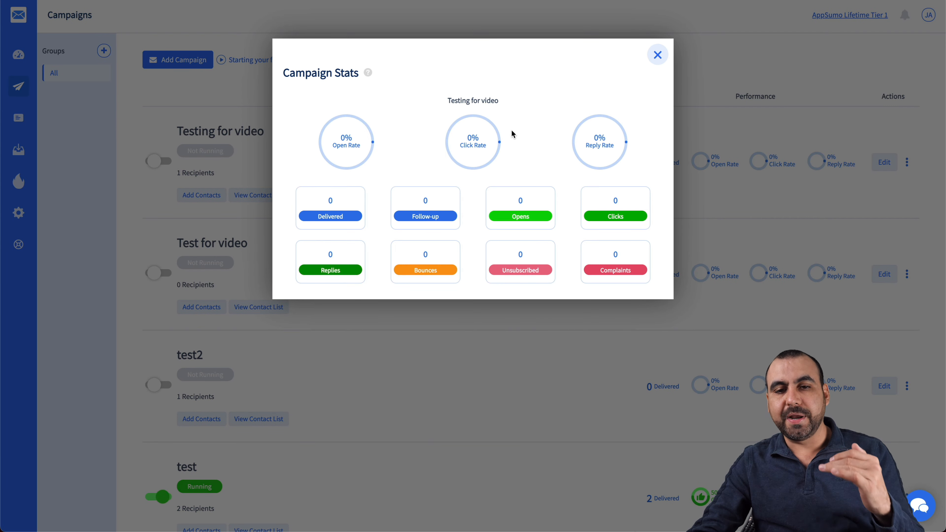
pyautogui.moveTo(588, 233)
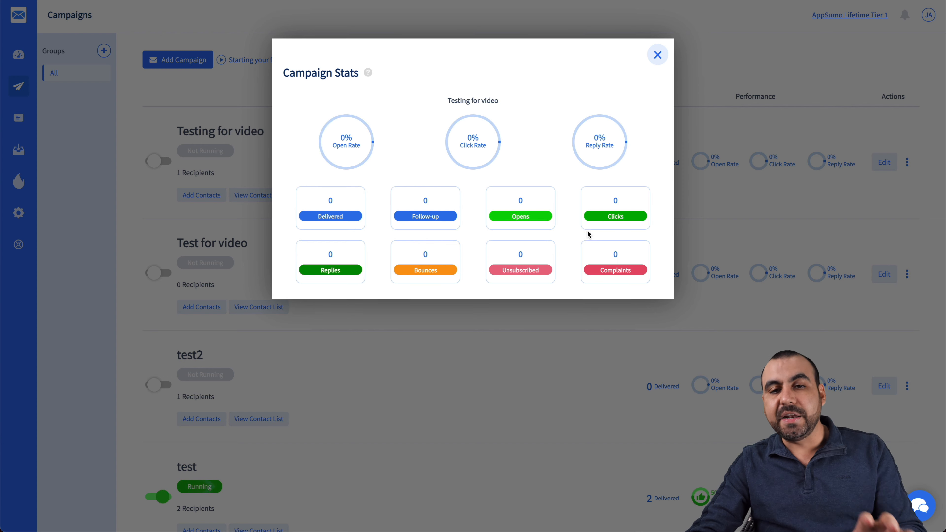
pyautogui.click(658, 54)
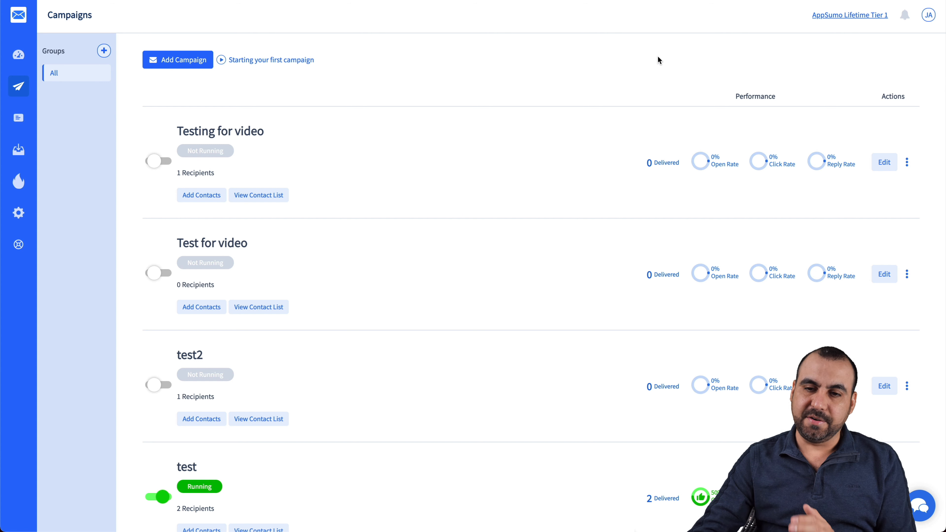
pyautogui.moveTo(884, 162)
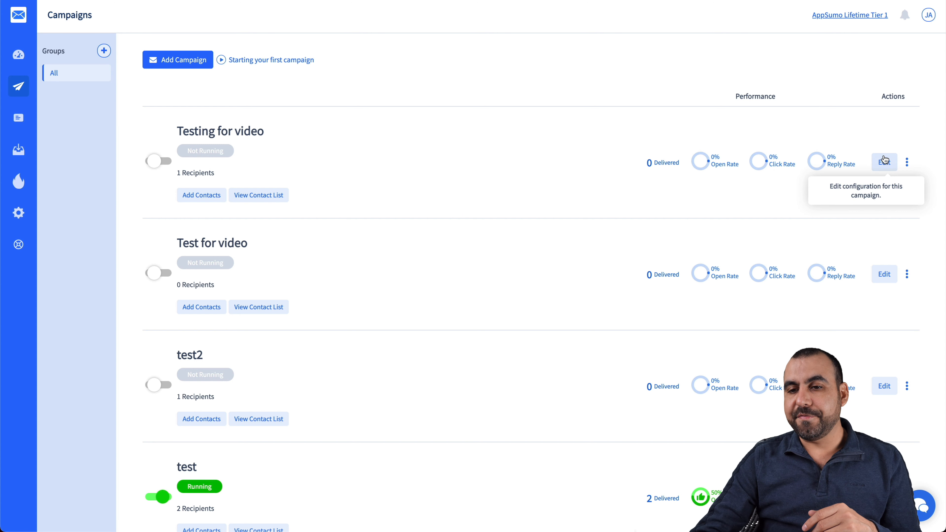
pyautogui.moveTo(912, 166)
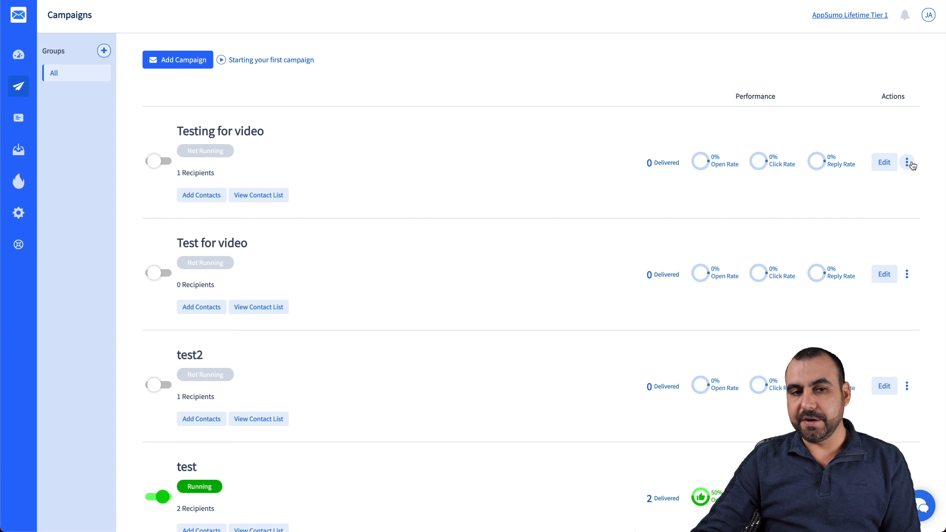
pyautogui.click(907, 162)
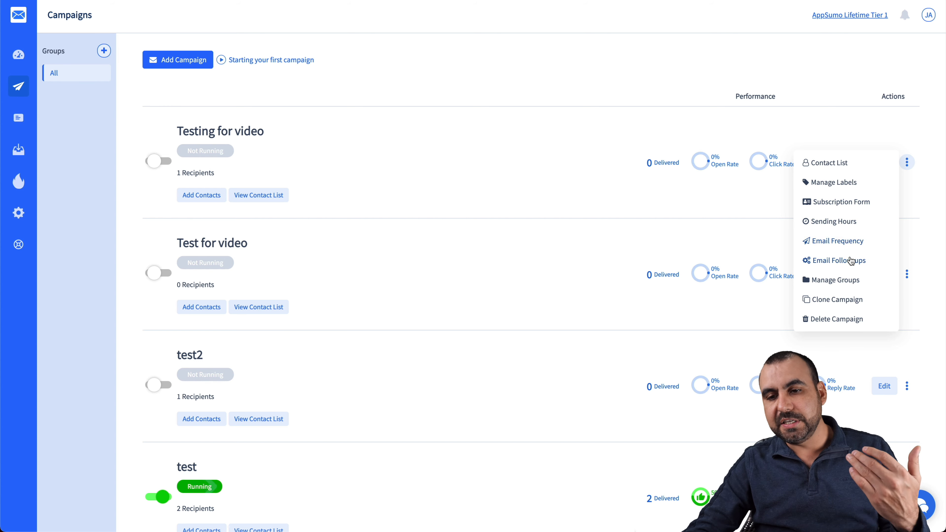
pyautogui.moveTo(853, 304)
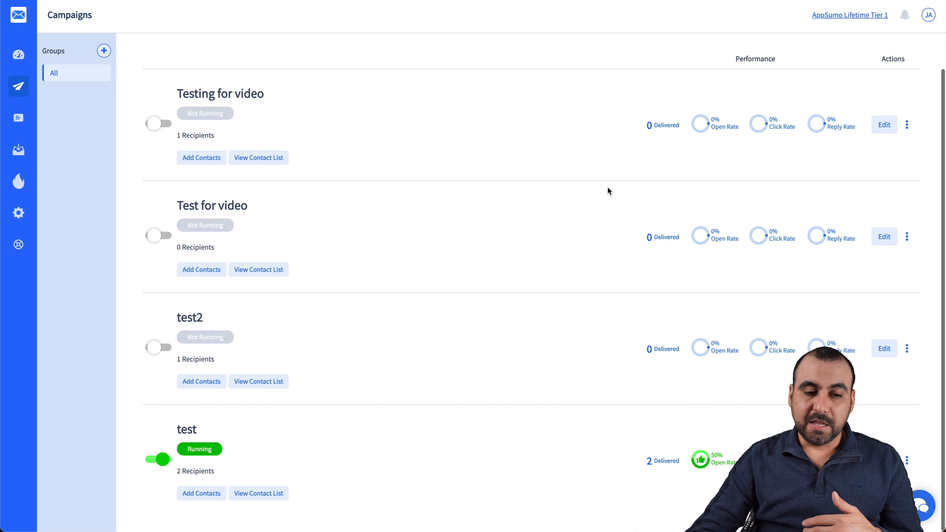
pyautogui.moveTo(179, 480)
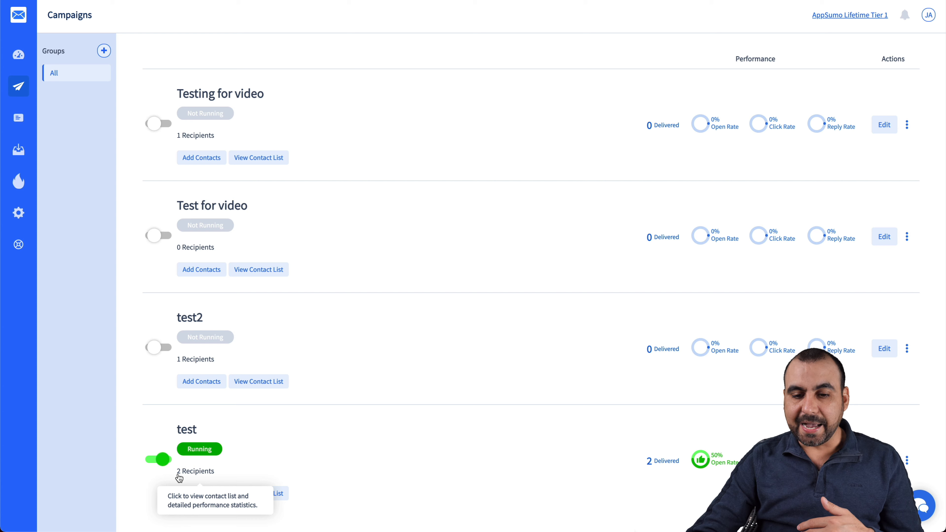
pyautogui.moveTo(708, 465)
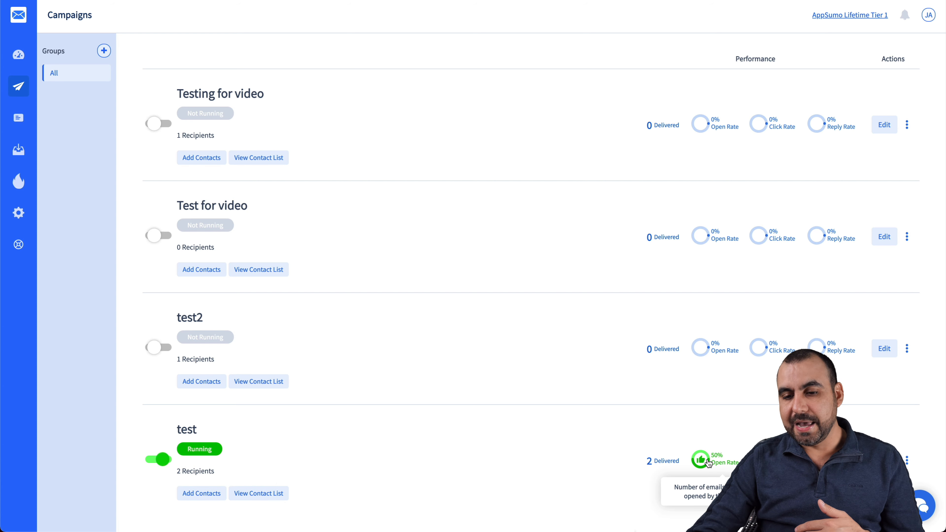
# Step: View the test campaign's stats (2 delivered, 1 open) and close them back to the list
pyautogui.click(701, 459)
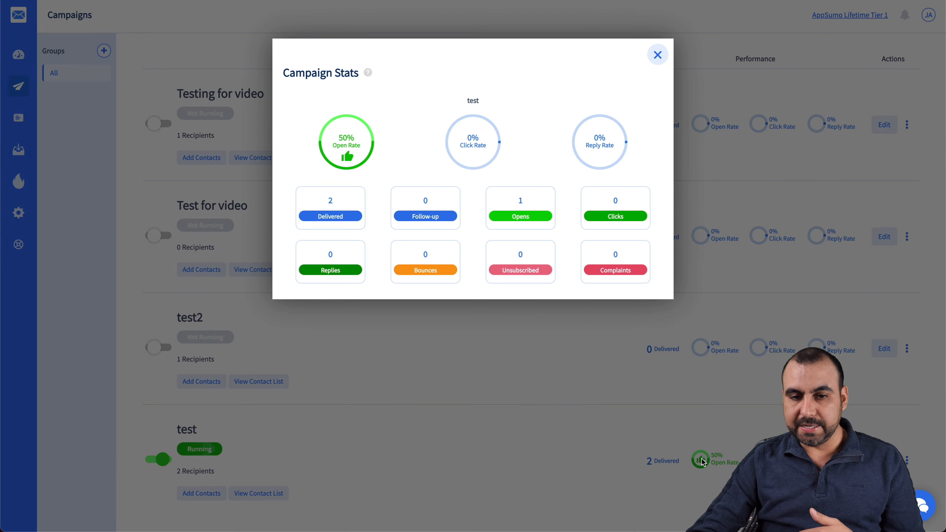
pyautogui.moveTo(333, 202)
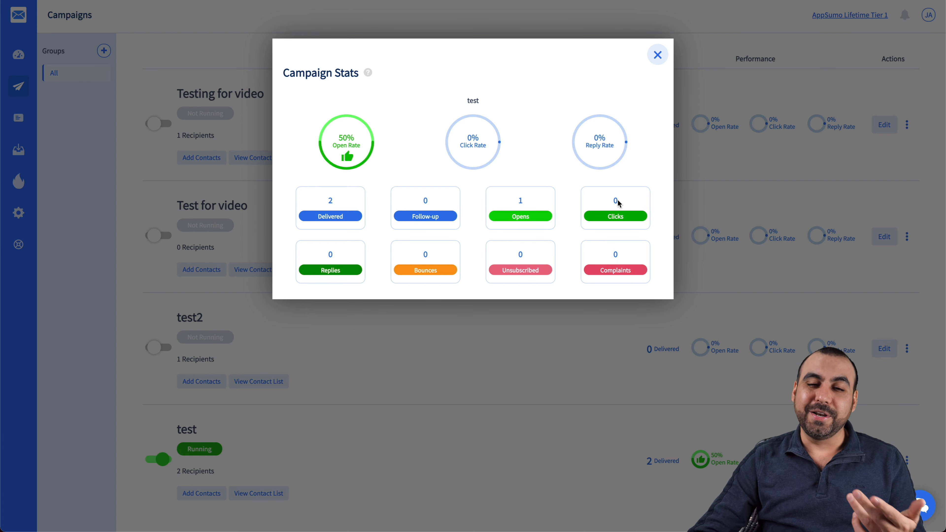
pyautogui.moveTo(539, 253)
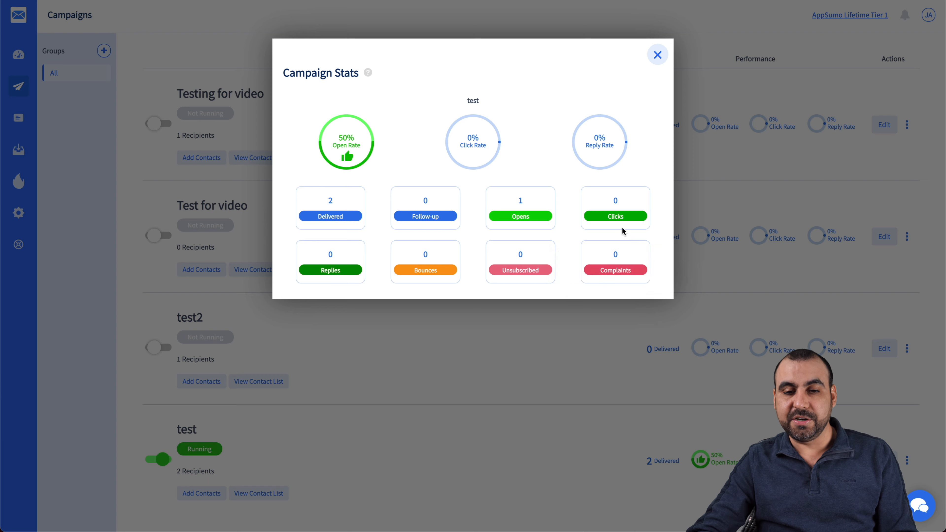
pyautogui.click(657, 54)
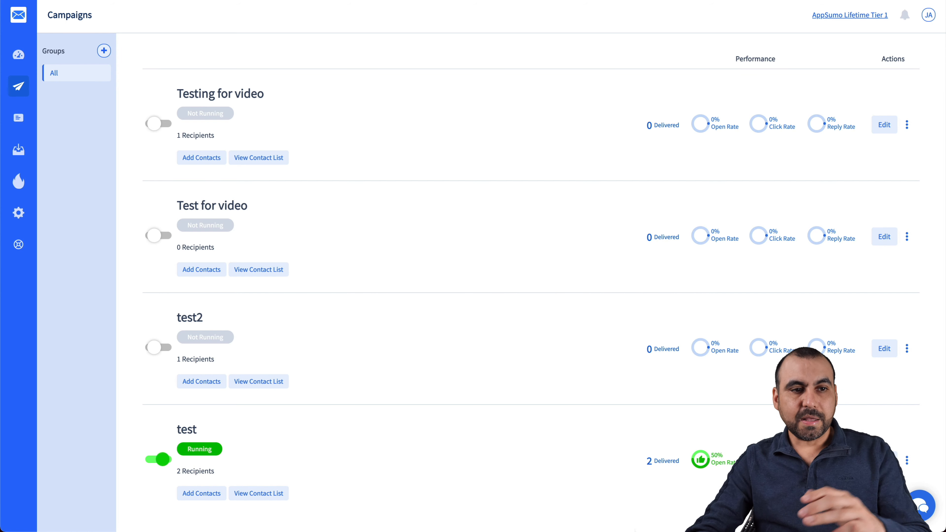
pyautogui.moveTo(18, 117)
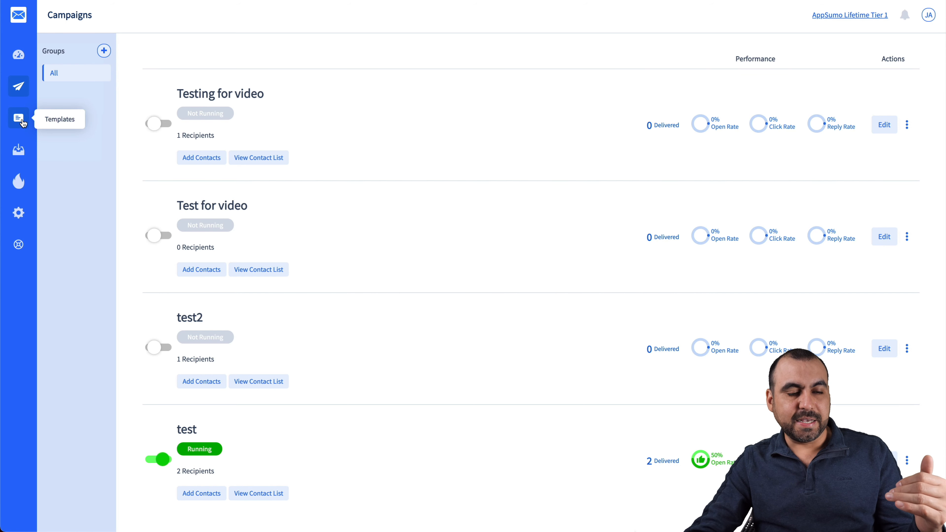
# Step: Go to the Templates library with samples like Introducing a Service 1 and Selling a Service
pyautogui.click(19, 117)
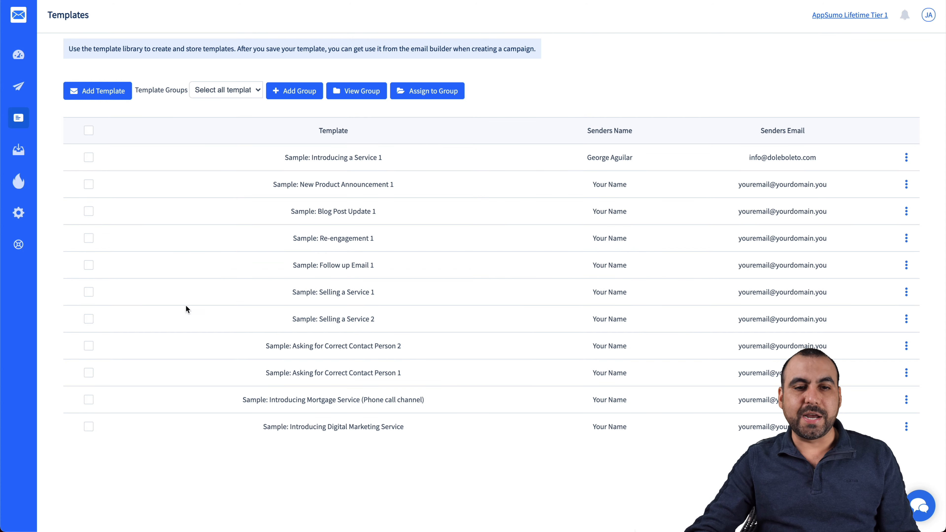
pyautogui.moveTo(439, 290)
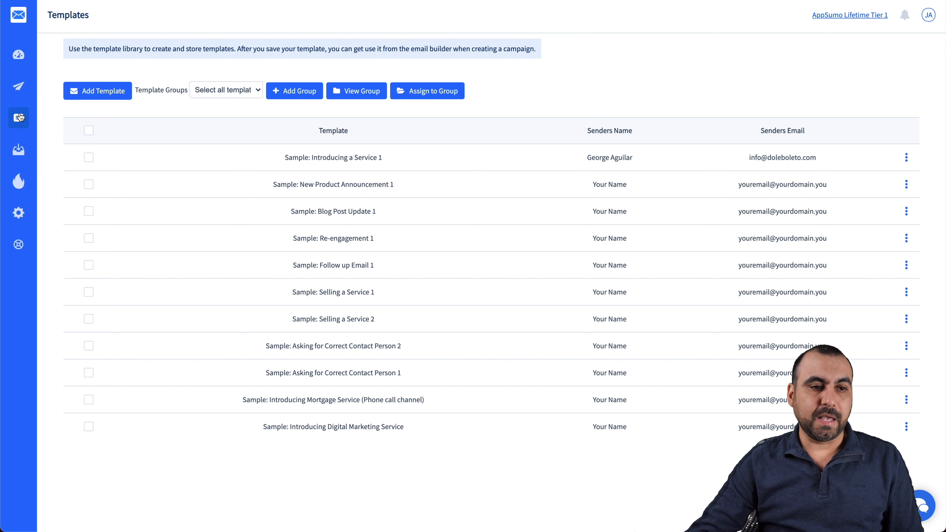
# Step: View the Inbox replies, showing one message from JORGEA with subject 'test'
pyautogui.click(18, 150)
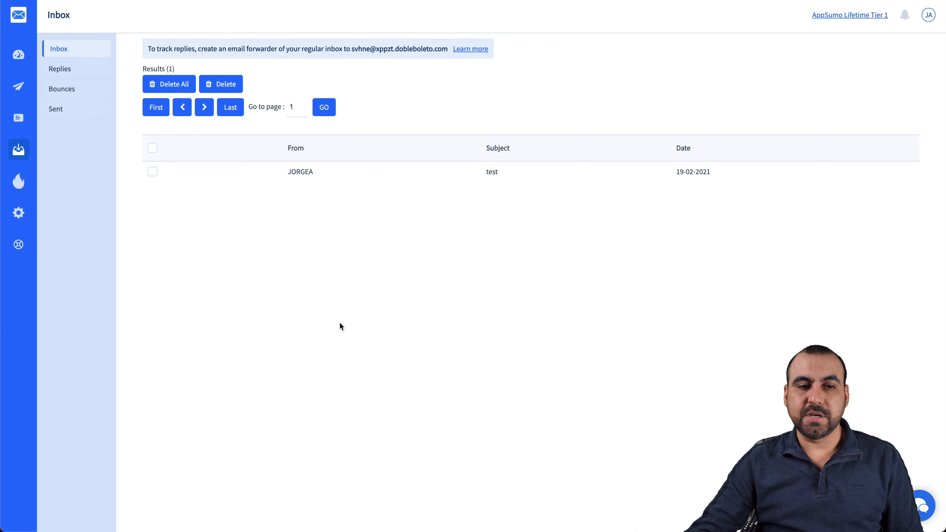
pyautogui.moveTo(357, 49)
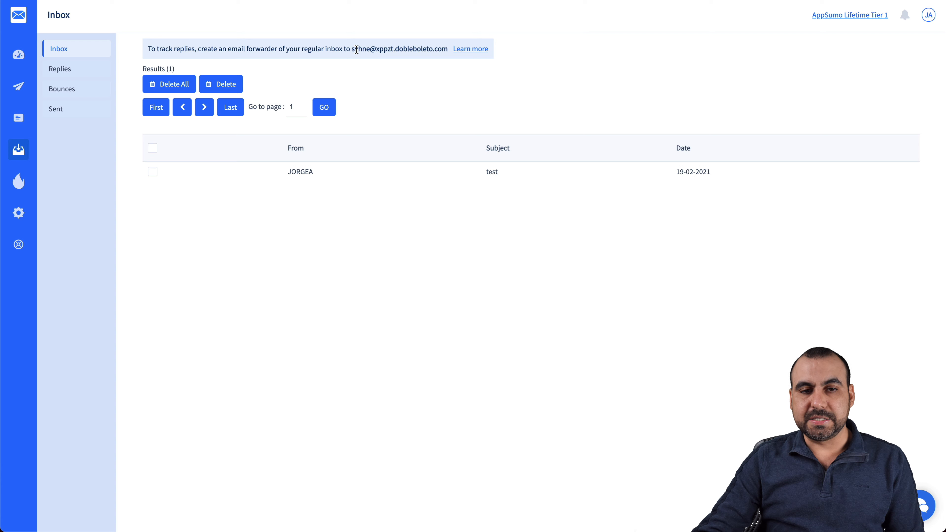
pyautogui.moveTo(127, 150)
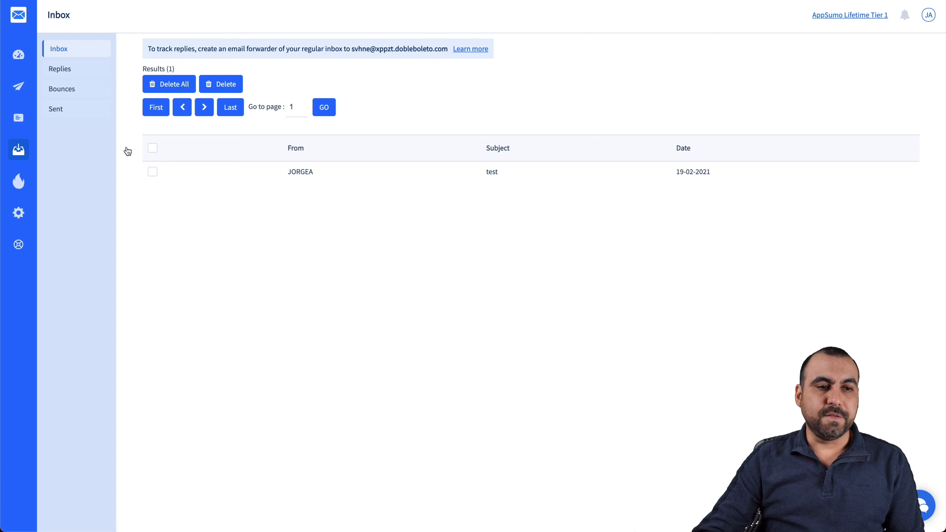
pyautogui.click(71, 89)
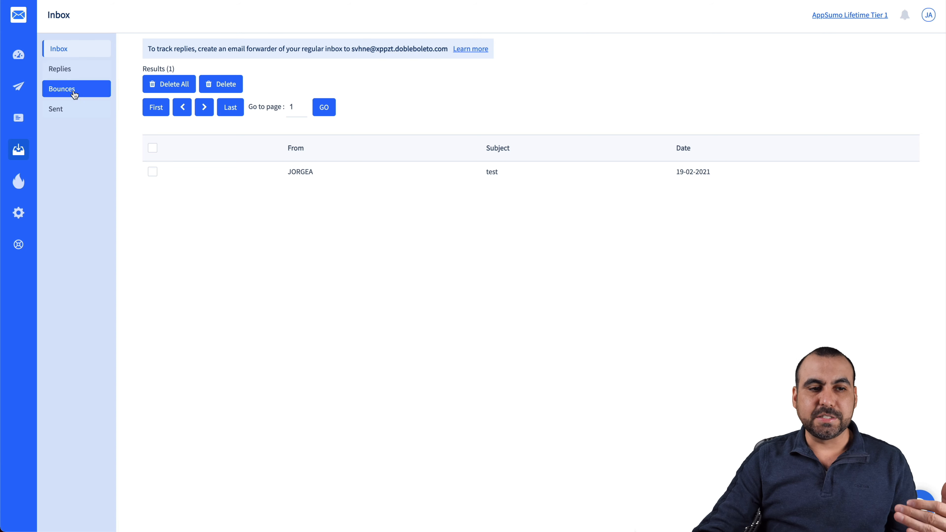
pyautogui.moveTo(299, 80)
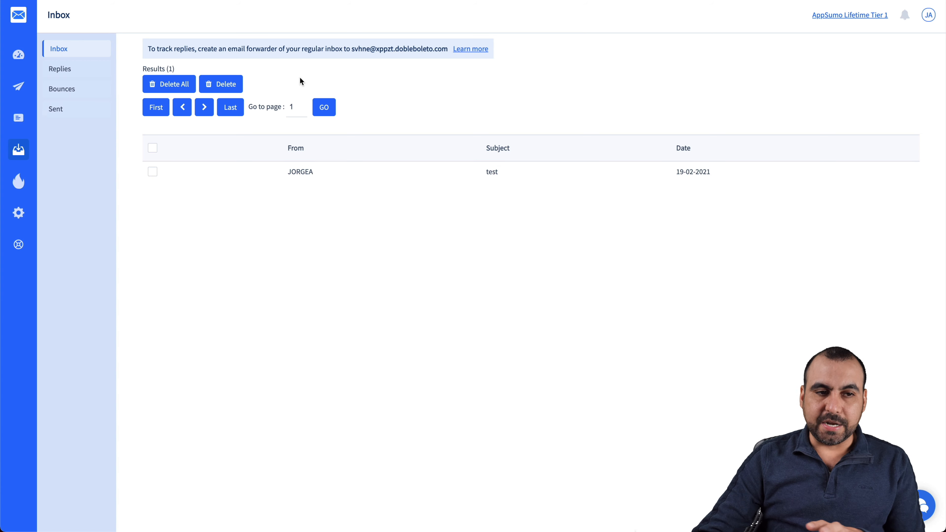
pyautogui.moveTo(53, 185)
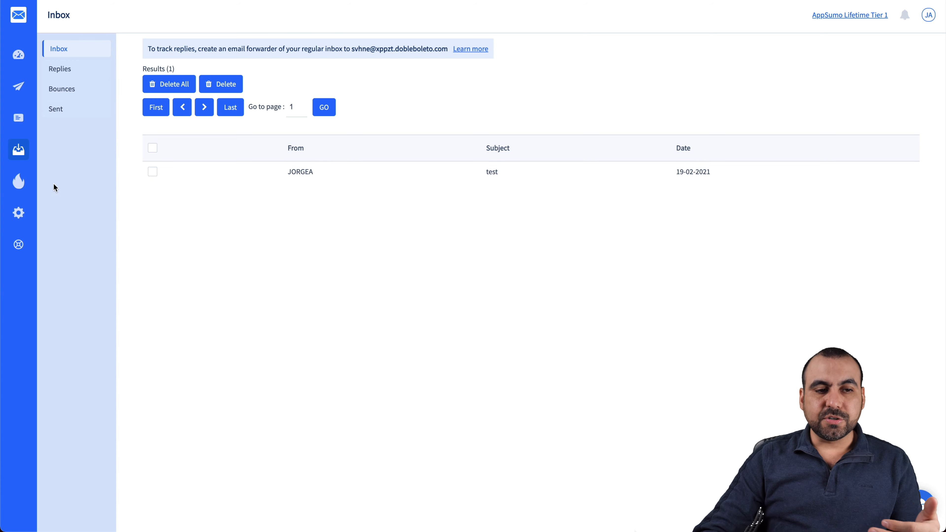
# Step: Go to Email Warming, offering automated plans at 25, 50 and 100 emails a day
pyautogui.click(19, 181)
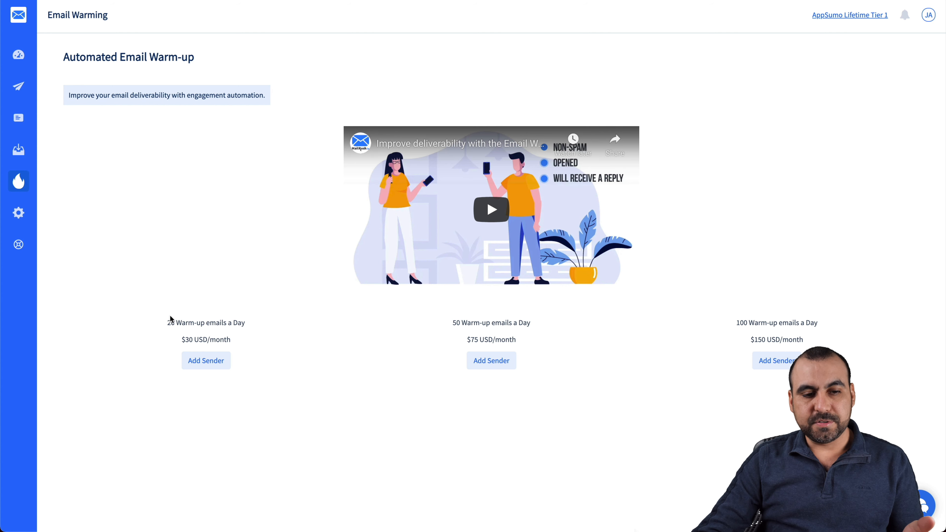
pyautogui.moveTo(215, 331)
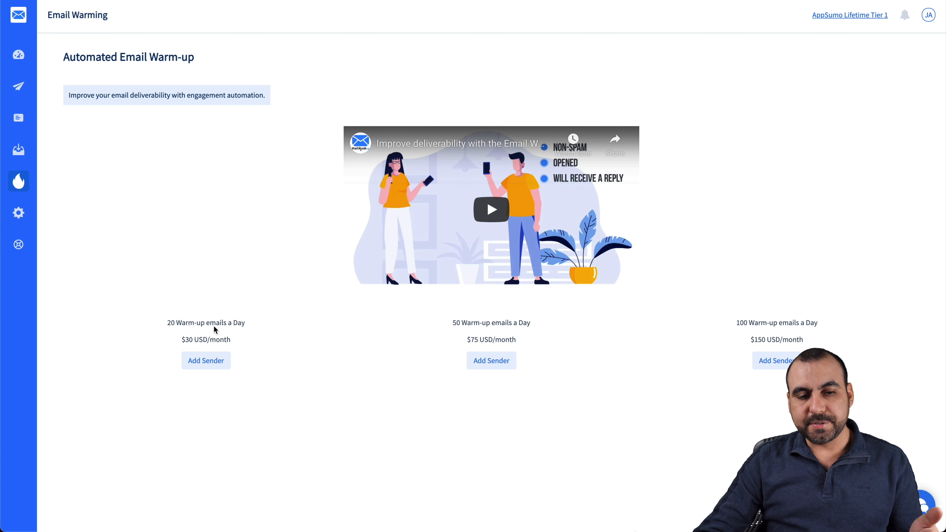
pyautogui.moveTo(491, 345)
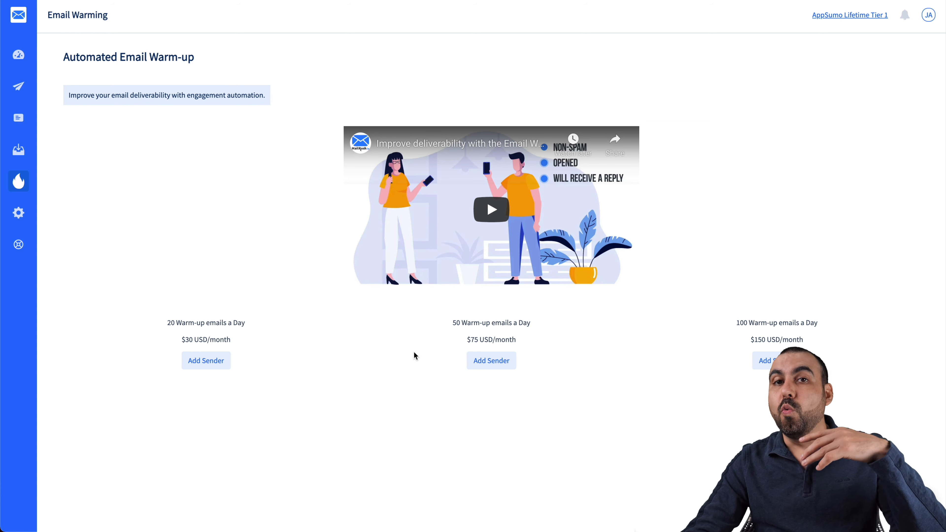
pyautogui.moveTo(363, 352)
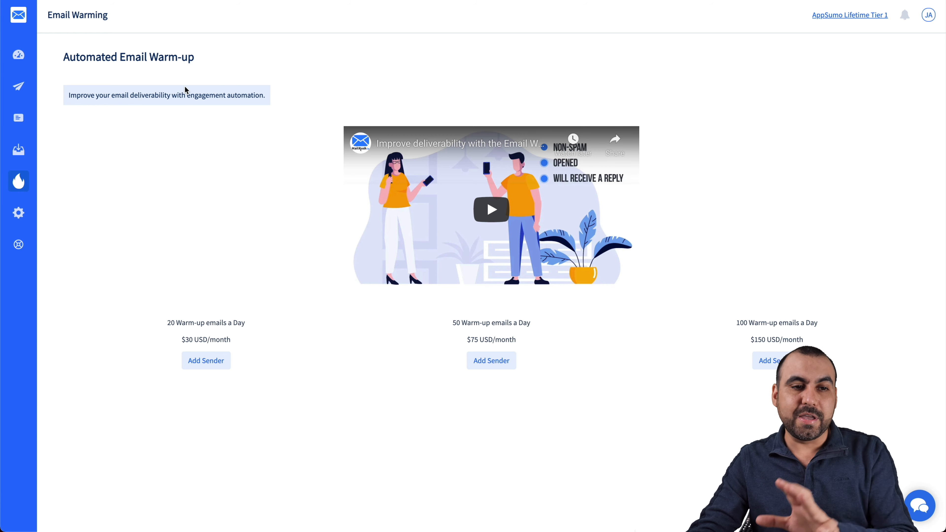
pyautogui.moveTo(19, 55)
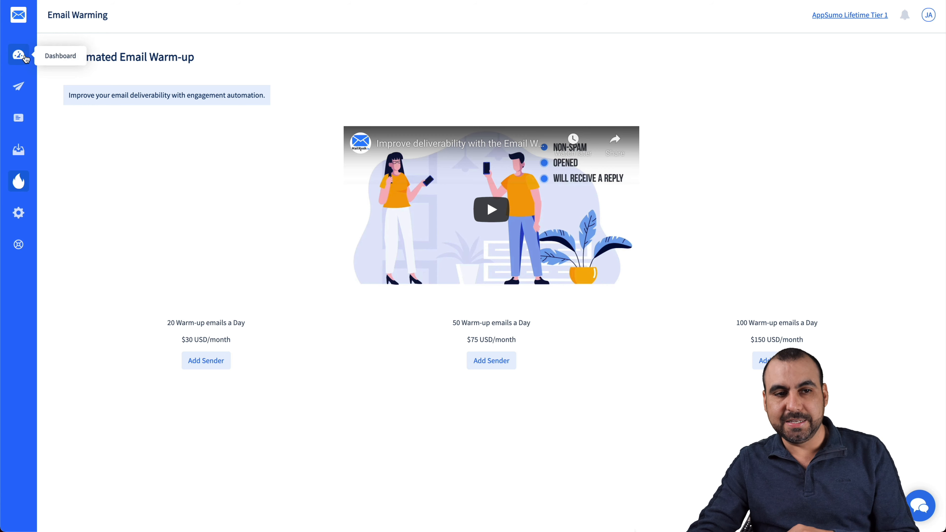
# Step: Return to the dashboard for xppzt.dobleboleto.com and briefly check the account credits panel
pyautogui.click(19, 54)
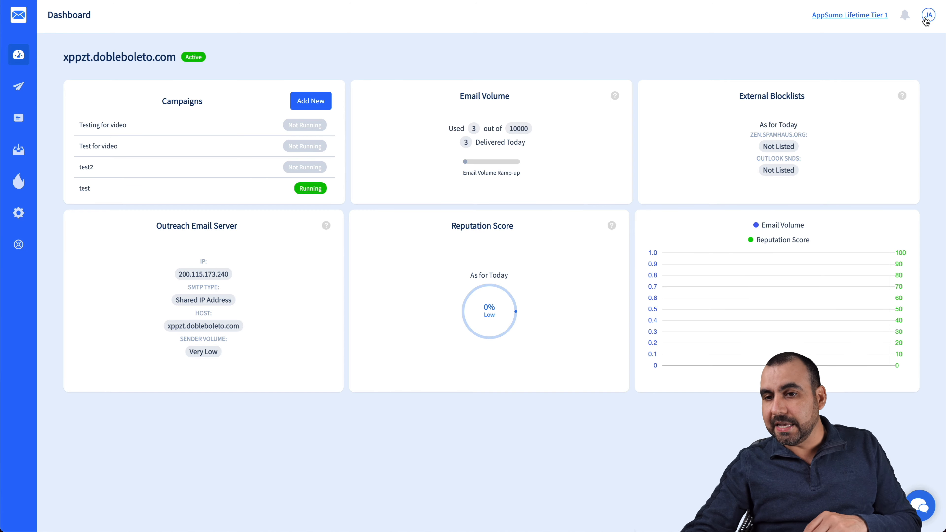
pyautogui.click(928, 15)
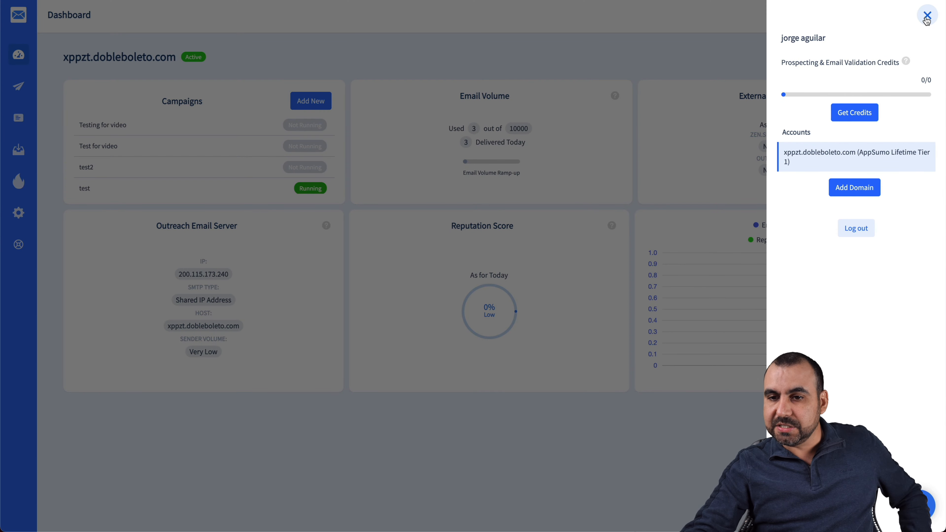
pyautogui.click(927, 14)
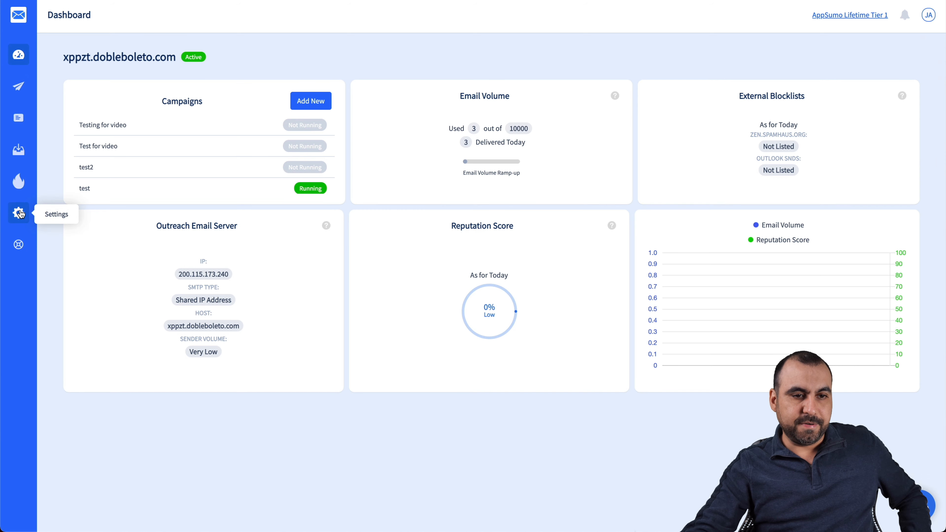
# Step: Go to Settings on the Integrations page listing WordPress, Zapier and Keen.io
pyautogui.click(19, 213)
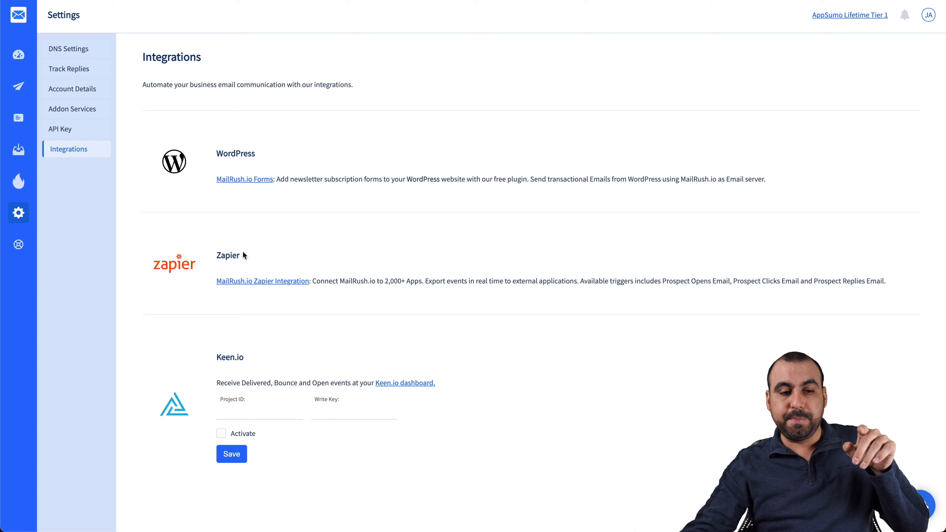
pyautogui.moveTo(236, 378)
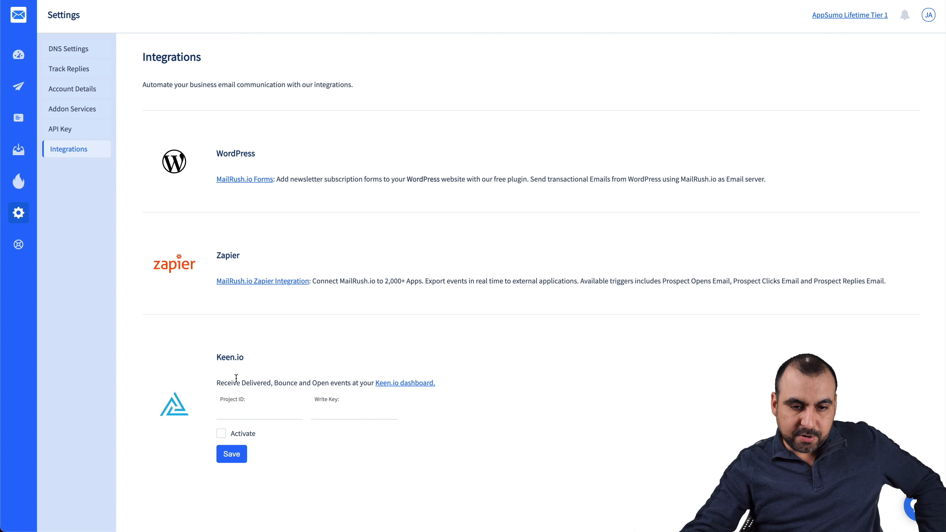
pyautogui.moveTo(297, 310)
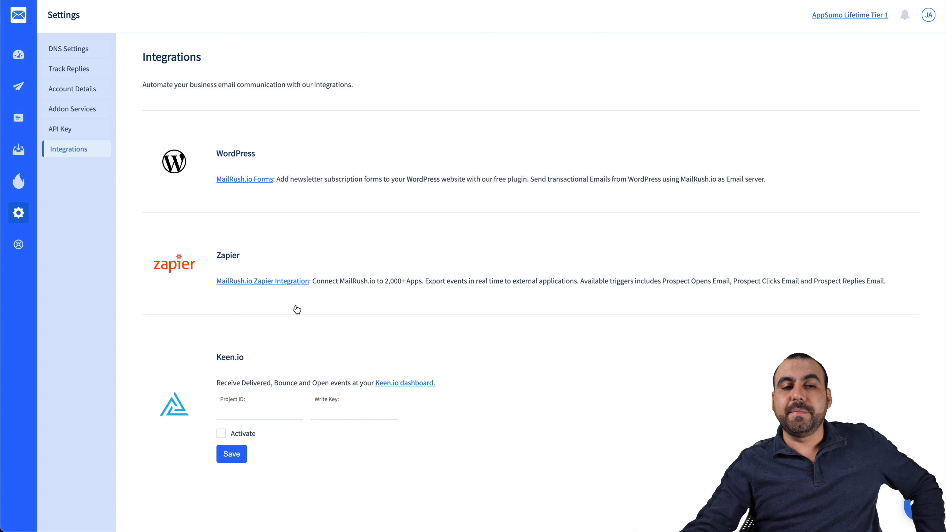
pyautogui.moveTo(448, 278)
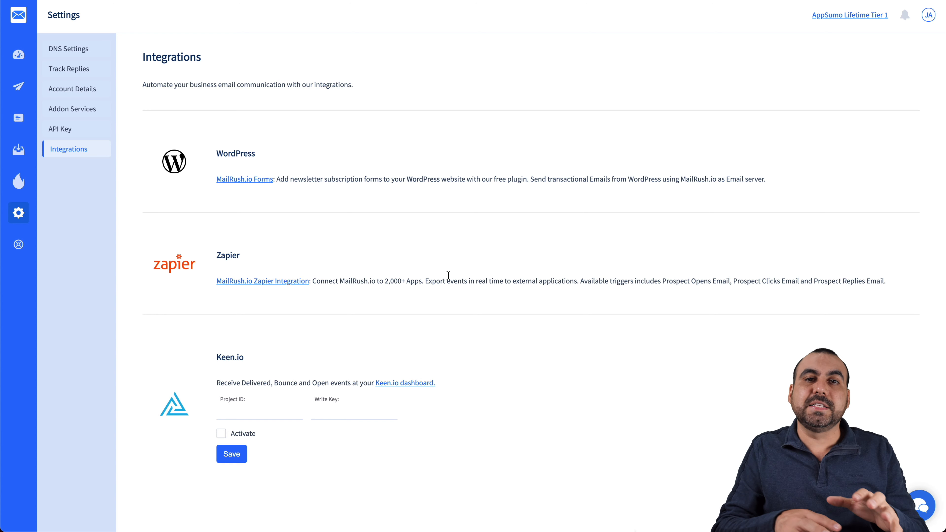